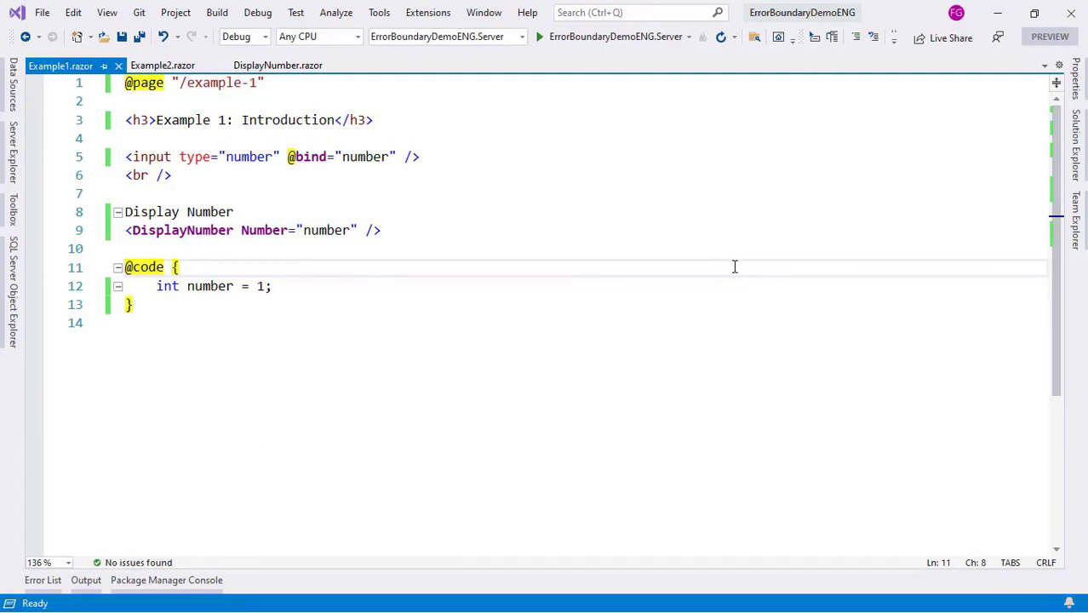
# Step: Review Example1.razor's DisplayNumber usage and DisplayNumber's OnParametersSet check that throws below 1
pyautogui.click(177, 267)
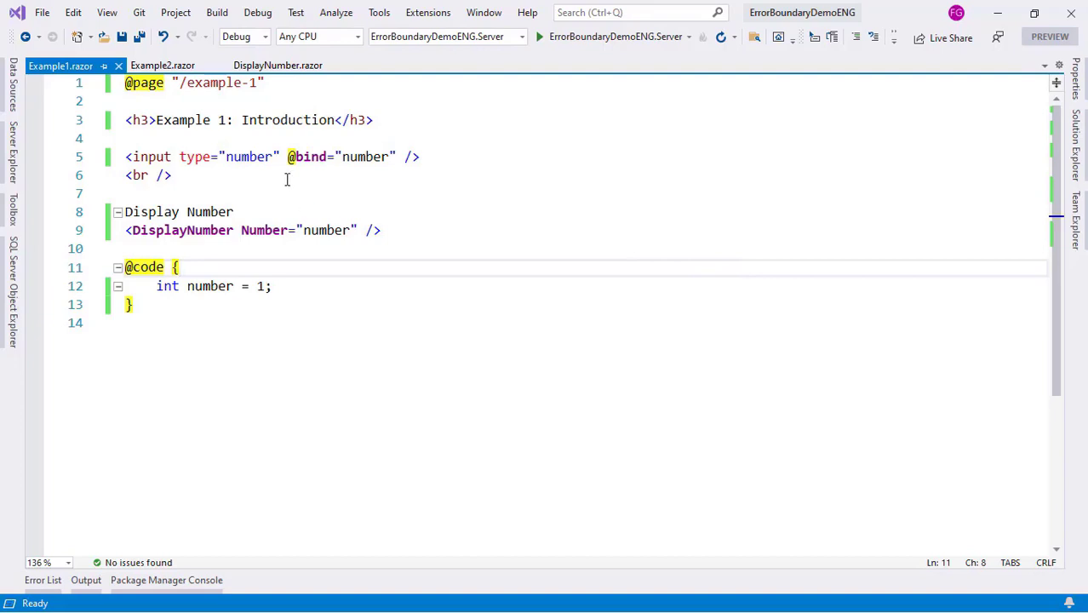
pyautogui.moveTo(323, 230)
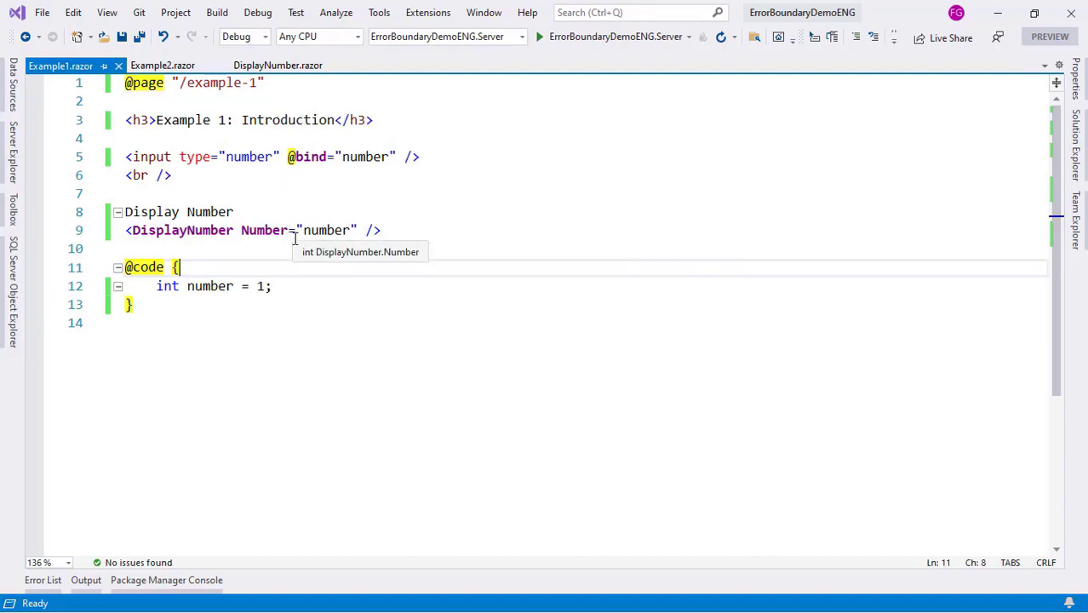
pyautogui.click(232, 156)
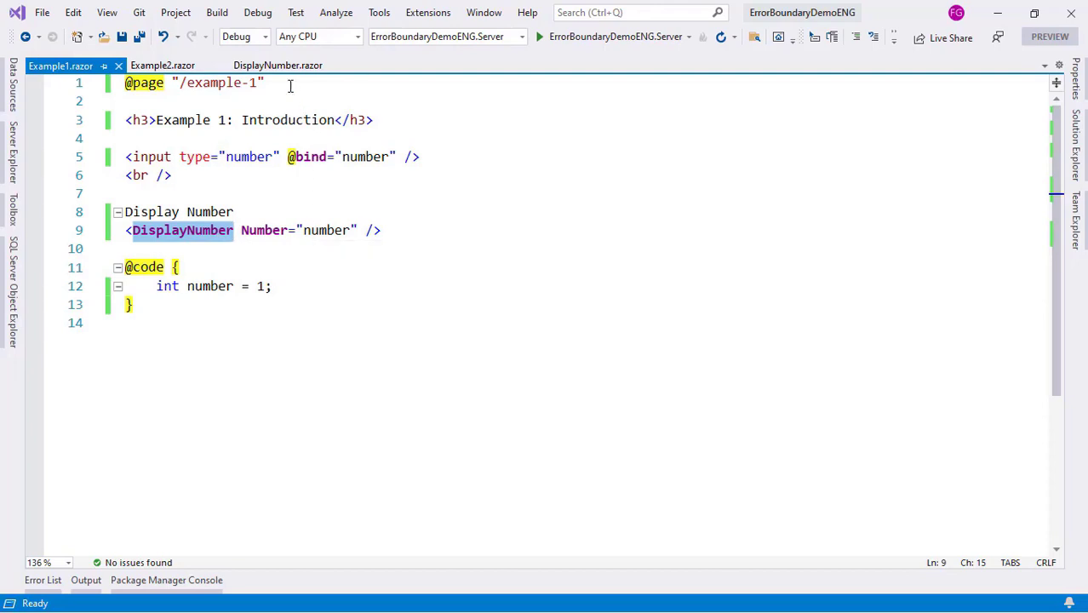
pyautogui.click(277, 65)
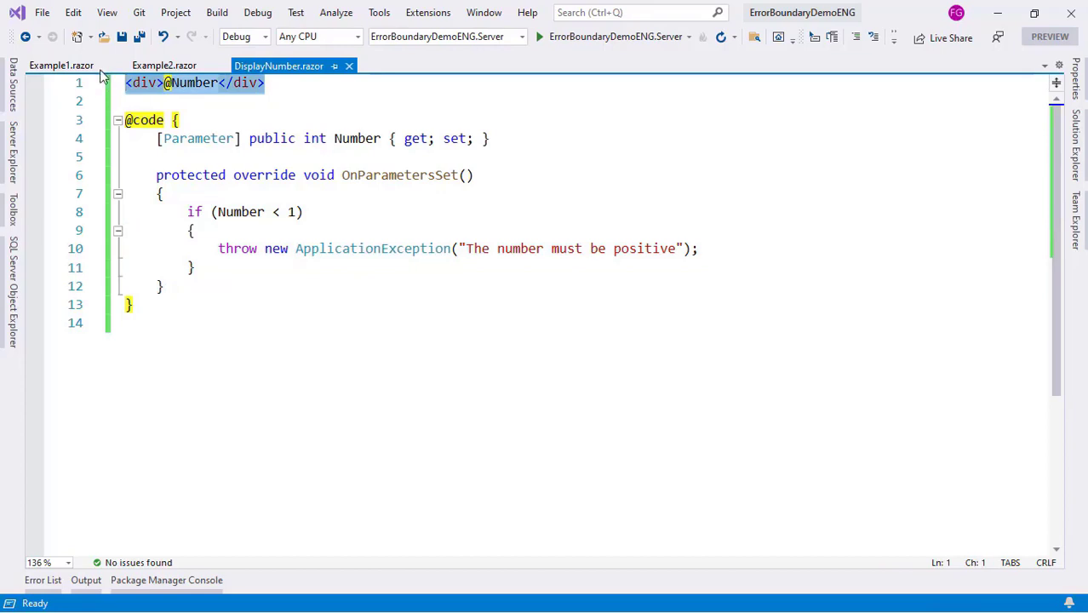
pyautogui.click(60, 65)
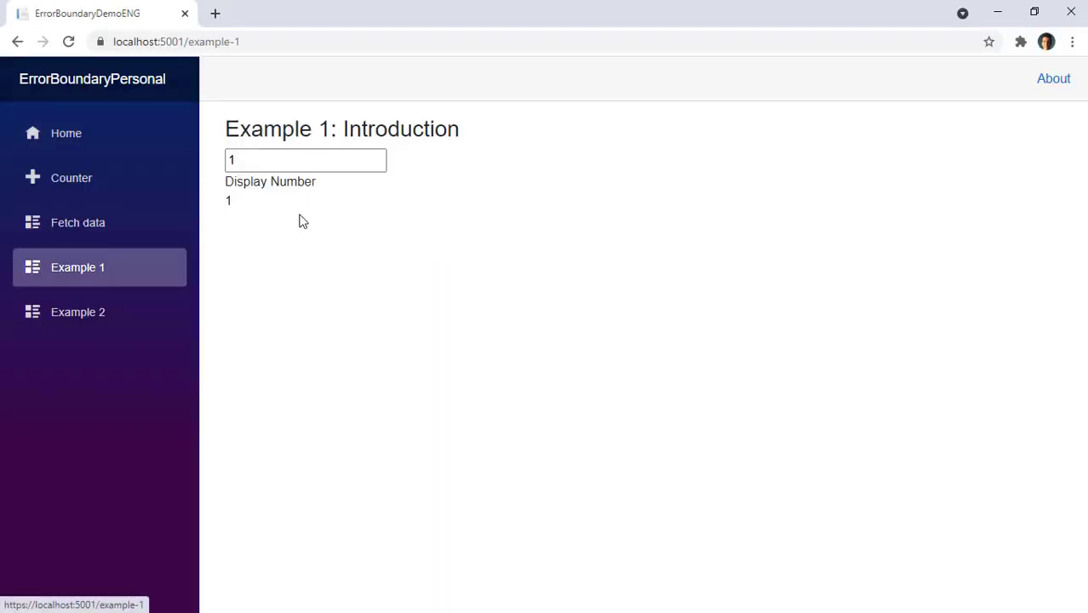
# Step: Enter 4, then 0, then 4 in the Example 1 number input, triggering the unhandled error bar
pyautogui.click(305, 160)
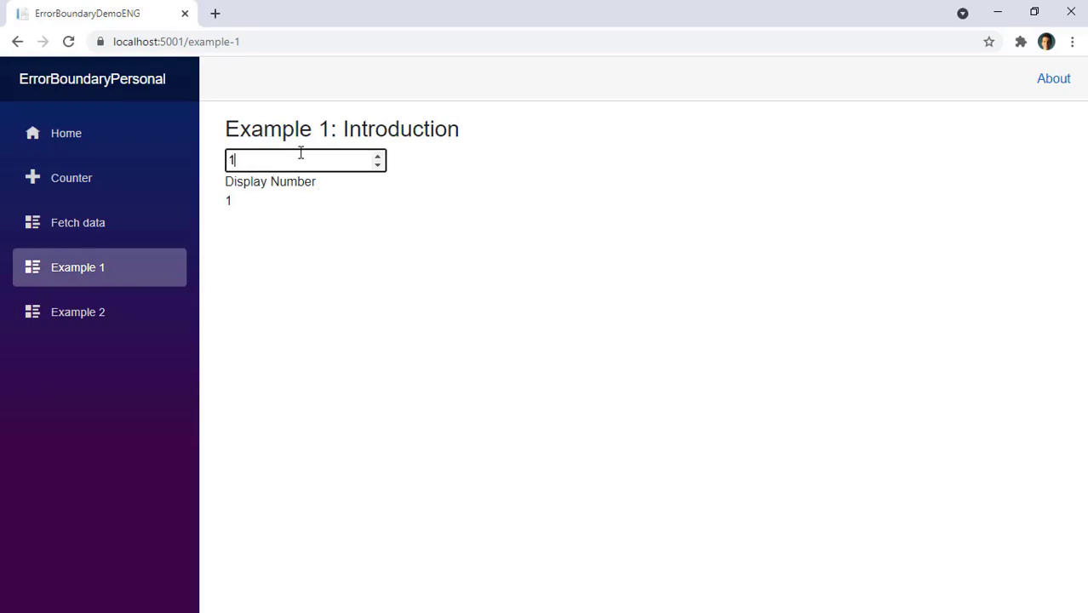
pyautogui.write('4')
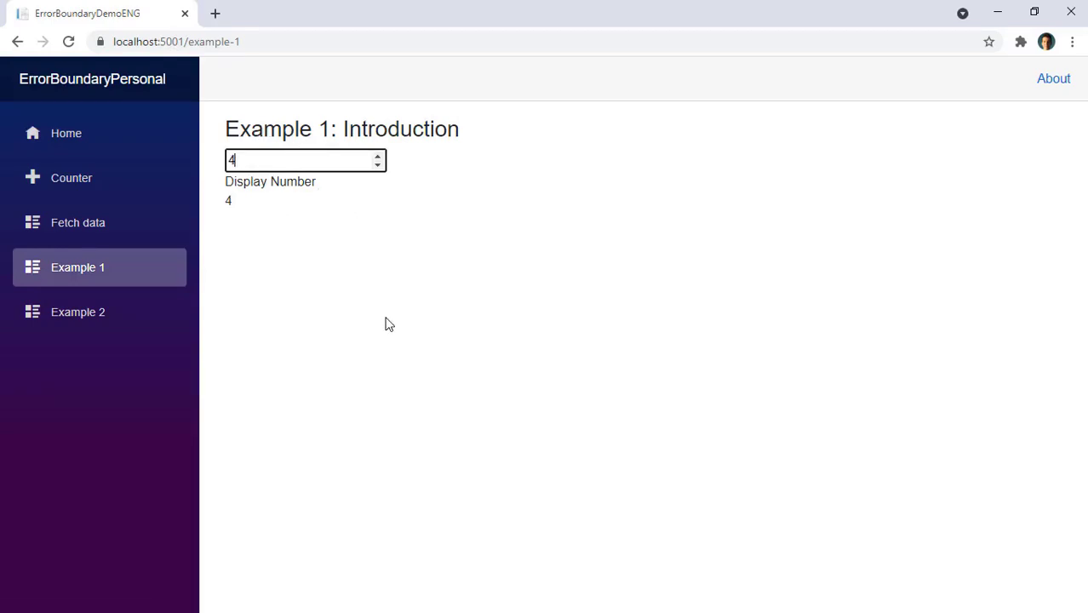
pyautogui.click(377, 155)
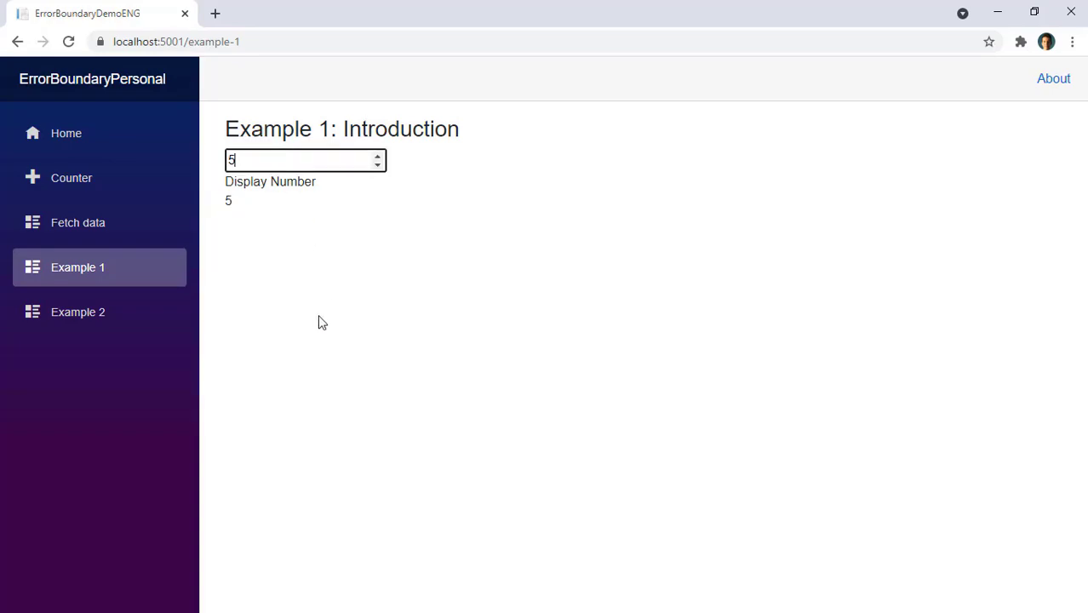
pyautogui.write('0')
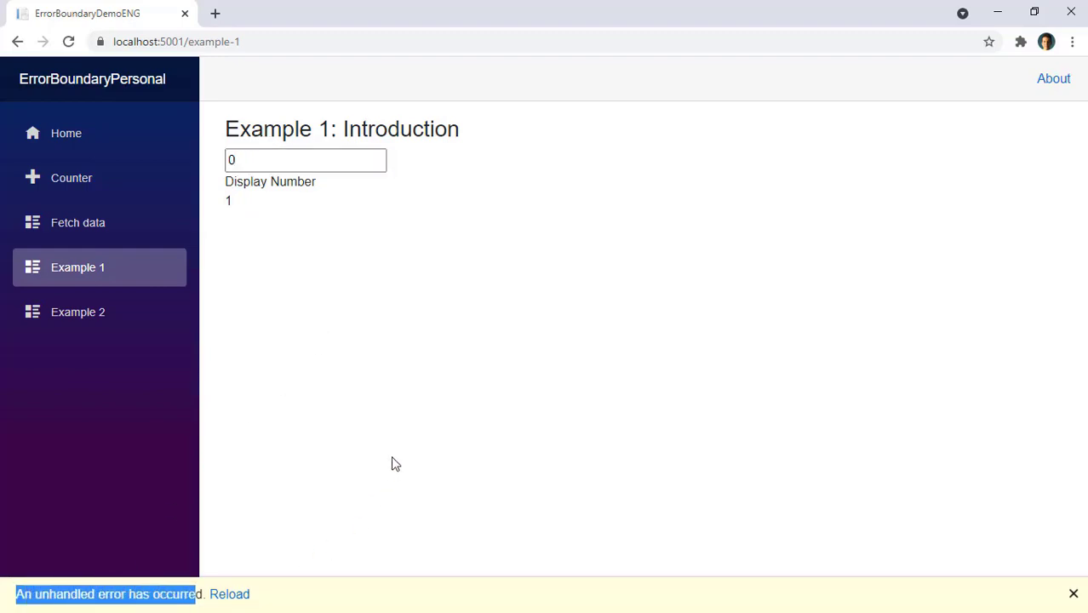
pyautogui.click(305, 160)
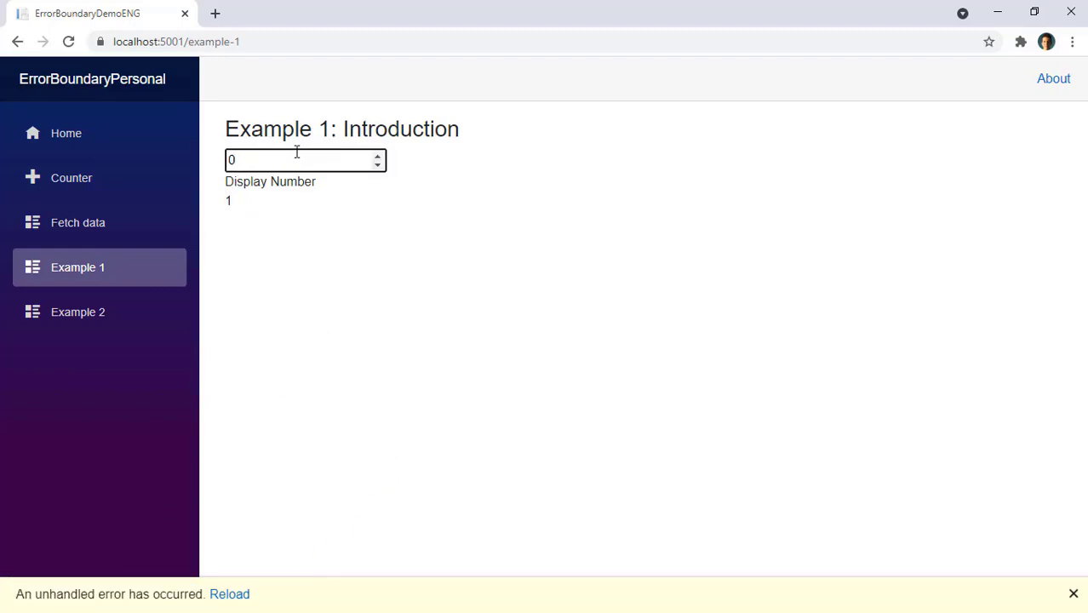
pyautogui.write('4')
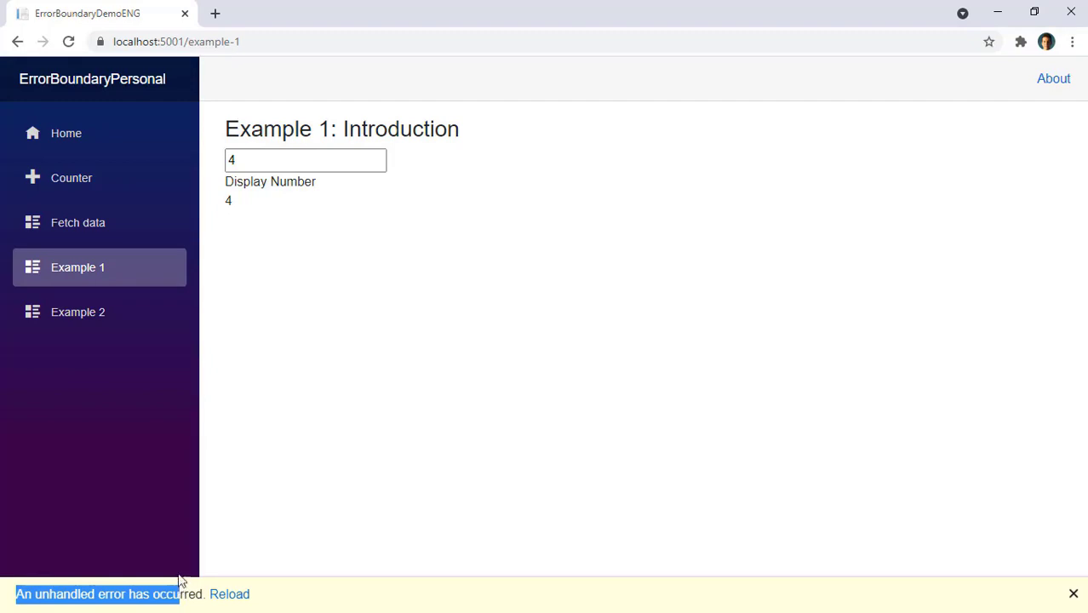
pyautogui.moveTo(252, 241)
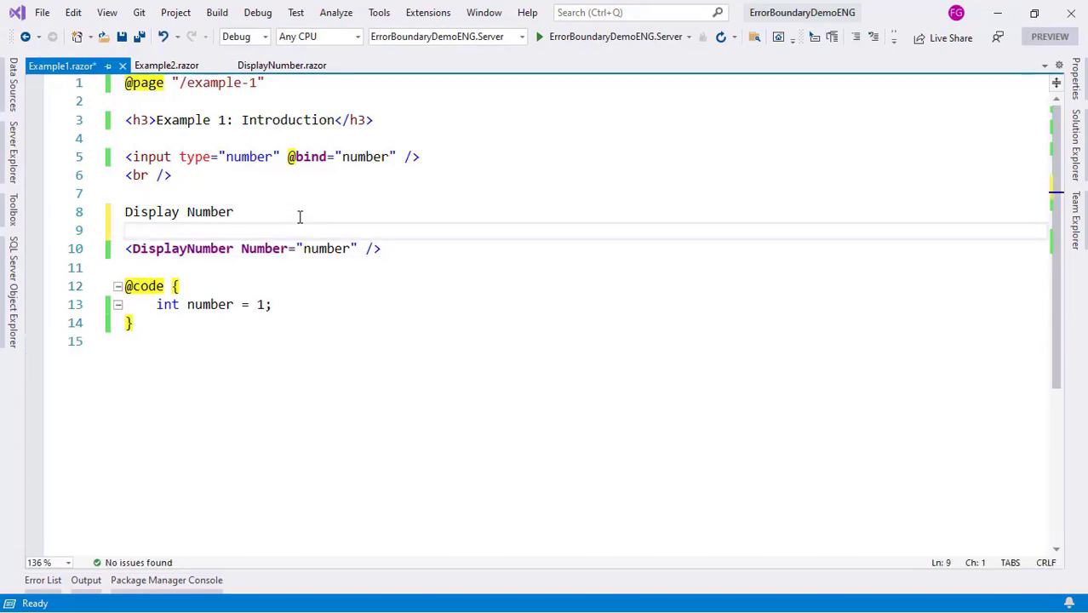
# Step: Surround <DisplayNumber Number="number" /> with <ErrorBoundary> tags in Example1.razor
pyautogui.write('<')
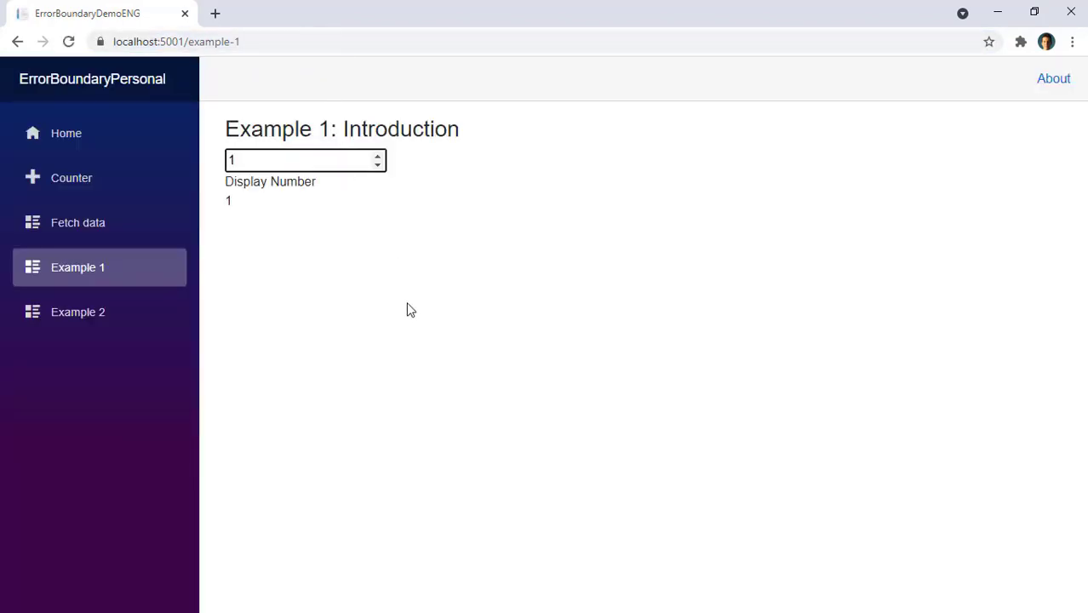
# Step: Enter 0 on Example 1 to show the boundary's red 'An error has occurred.' message
pyautogui.click(377, 155)
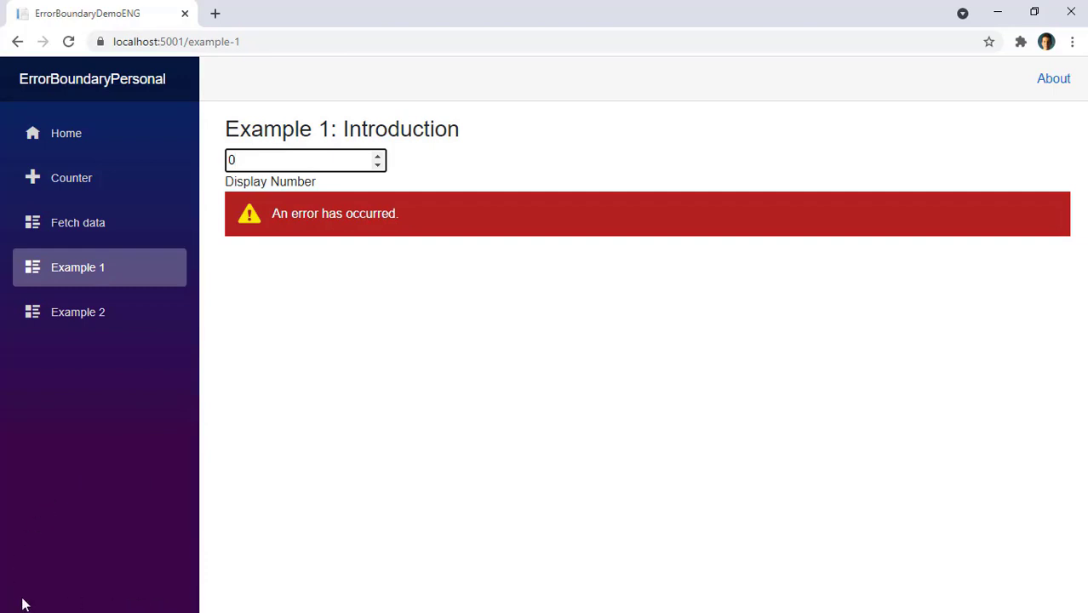
pyautogui.moveTo(323, 593)
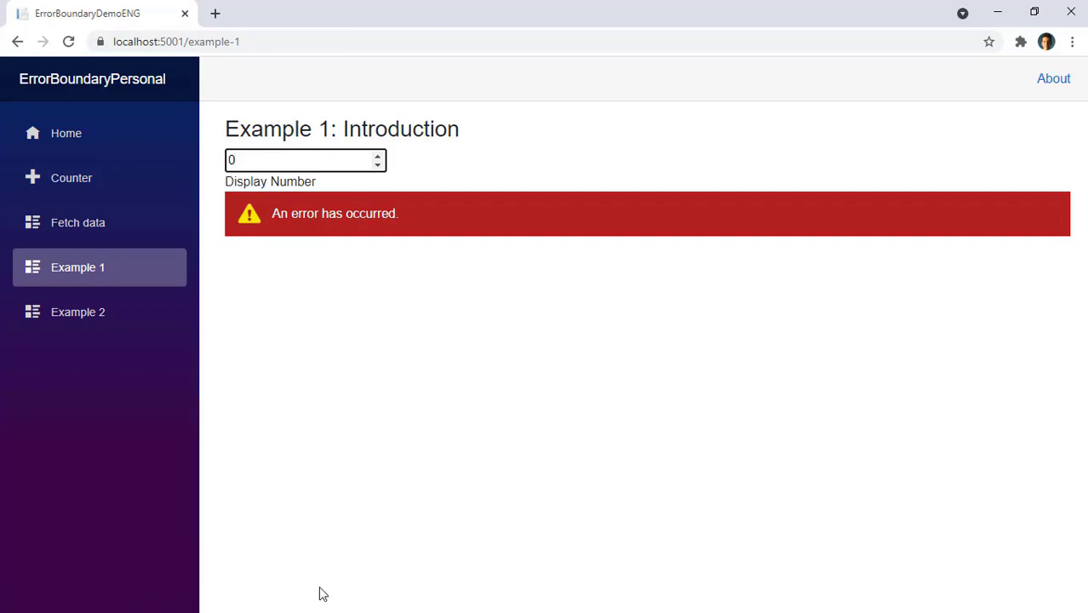
pyautogui.moveTo(314, 585)
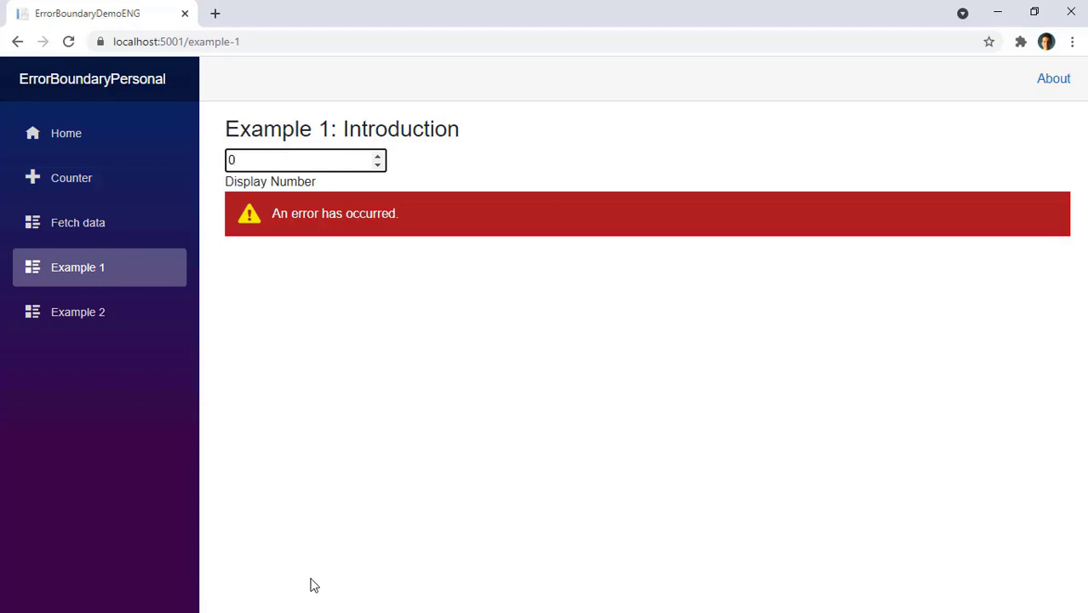
pyautogui.moveTo(317, 219)
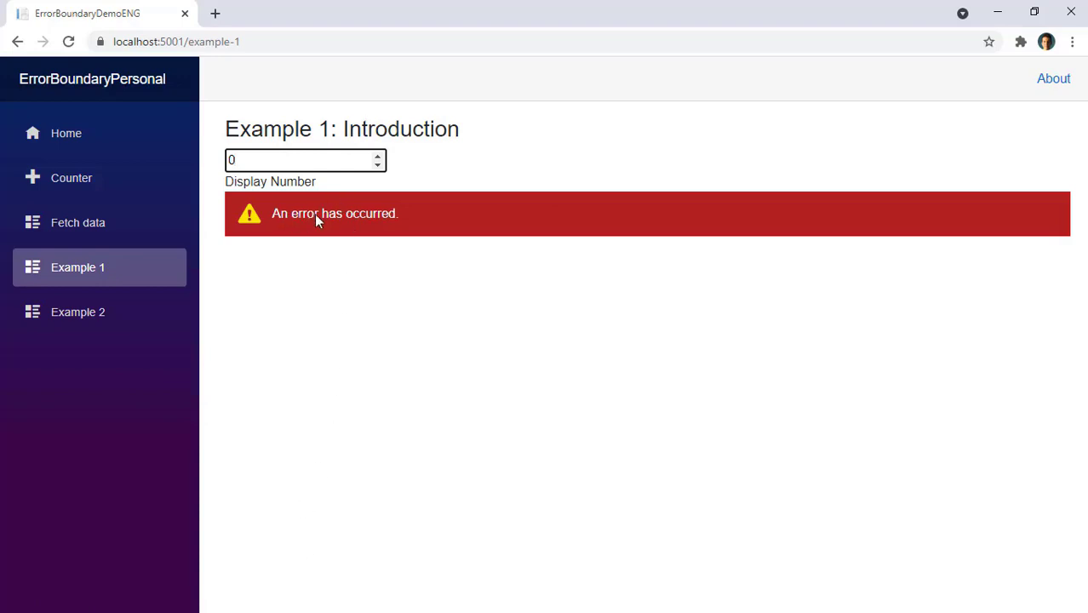
pyautogui.moveTo(432, 219)
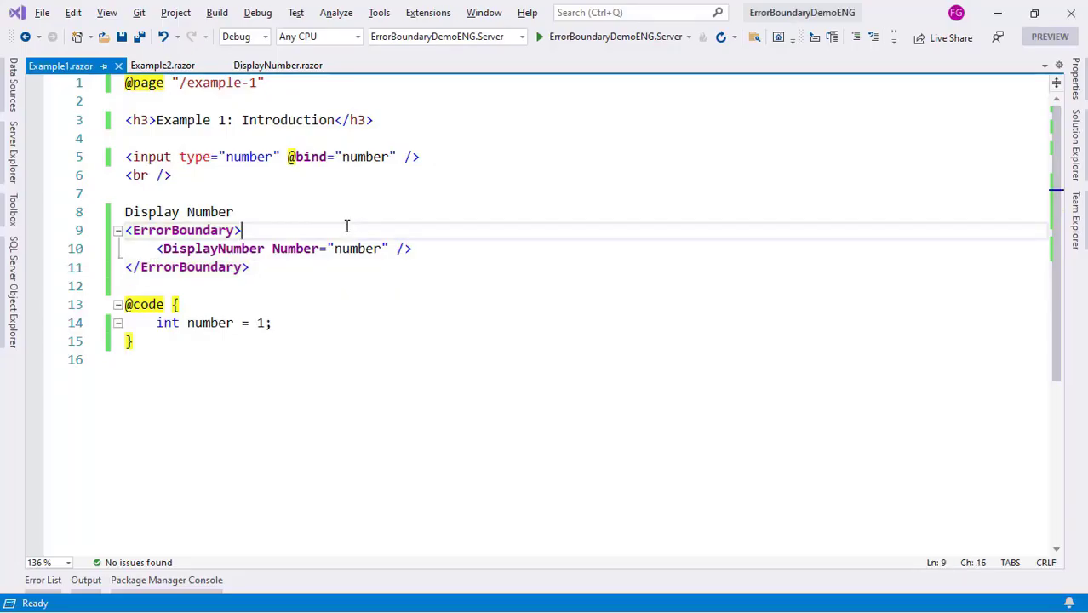
# Step: Add ChildContent around DisplayNumber and an ErrorContent div reading 'An error has ocurred! The number must be…'
pyautogui.press('enter')
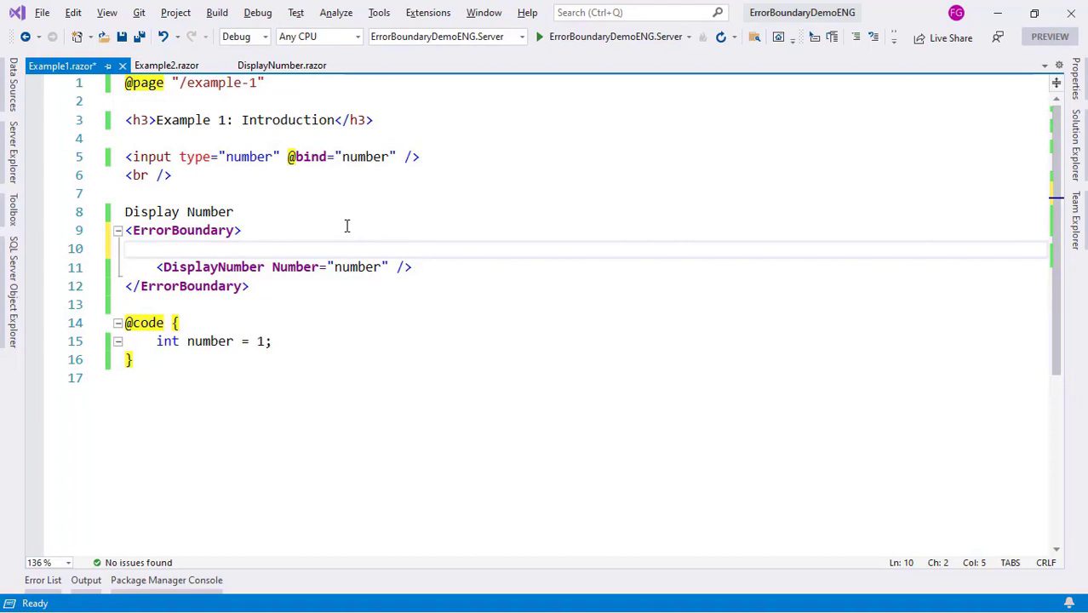
pyautogui.write('<ChildContent>')
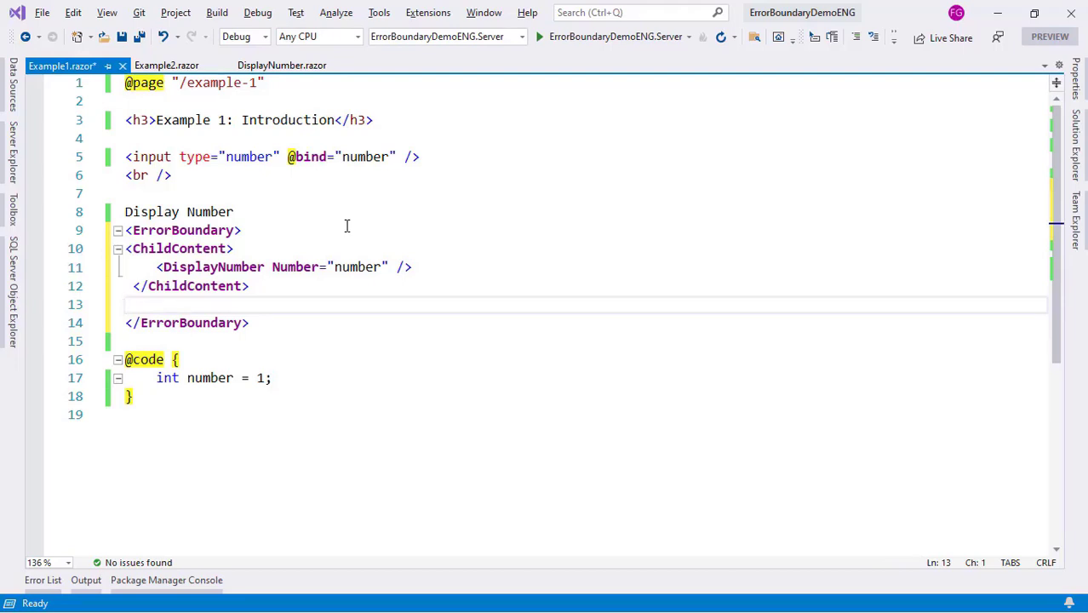
pyautogui.write('<ErrorContent></ErrorContent>')
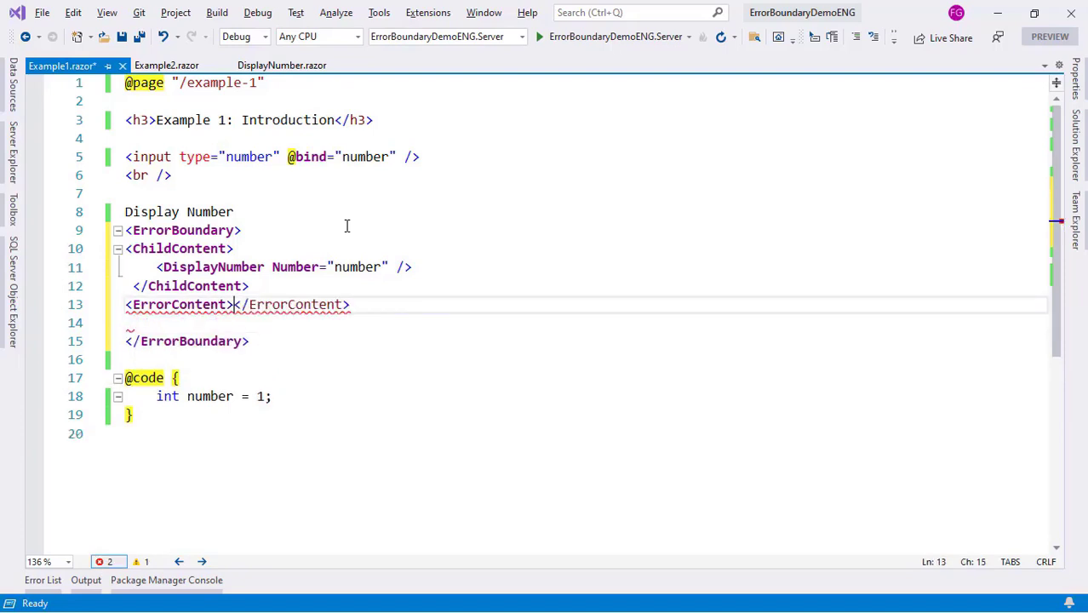
pyautogui.press('Enter')
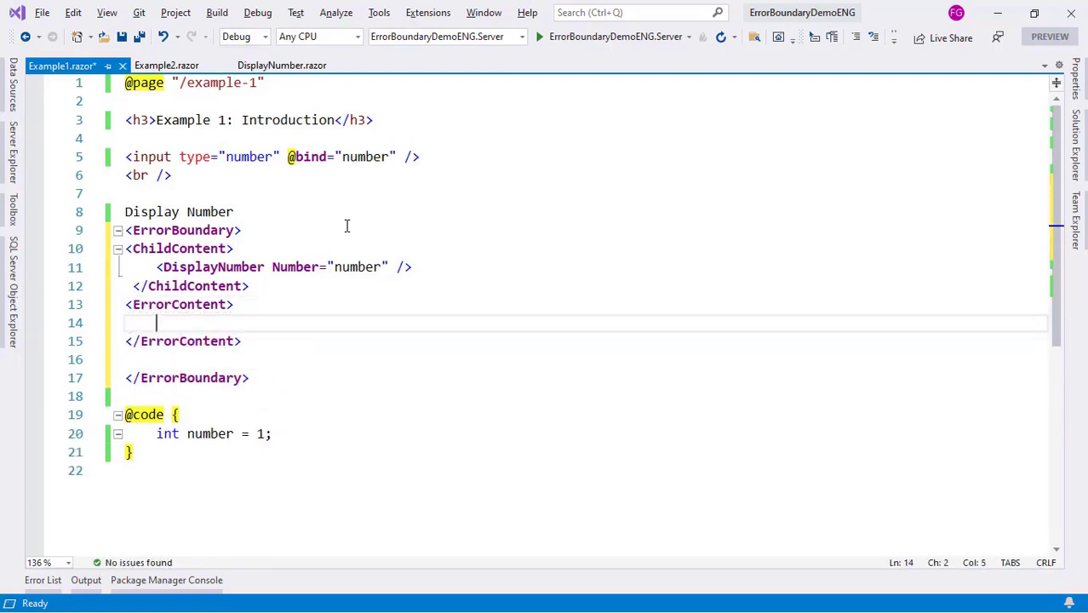
pyautogui.write('<div>An error </div>')
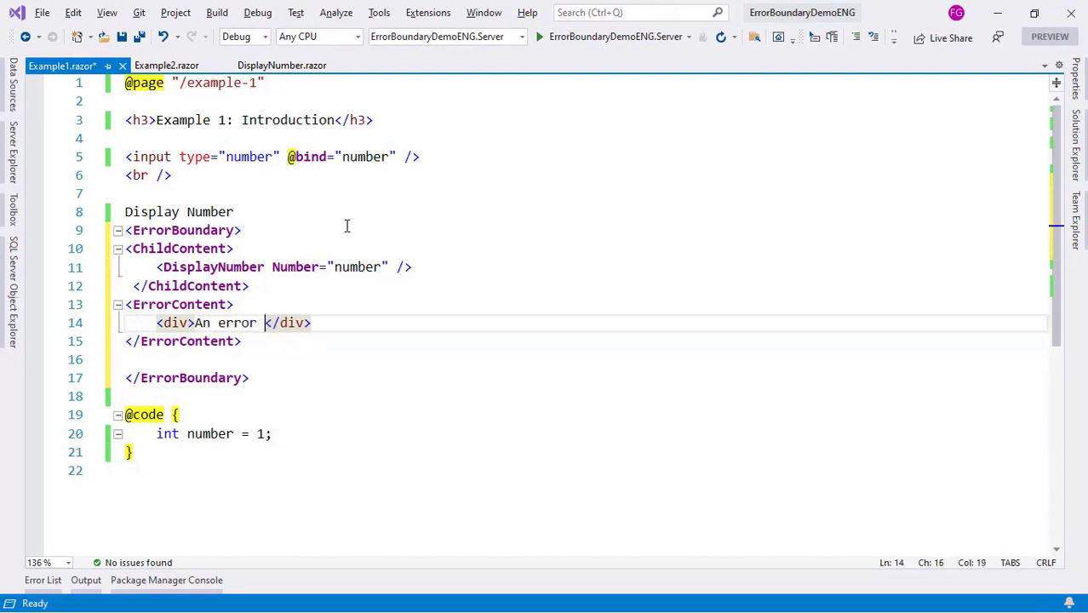
pyautogui.write('has ocurred')
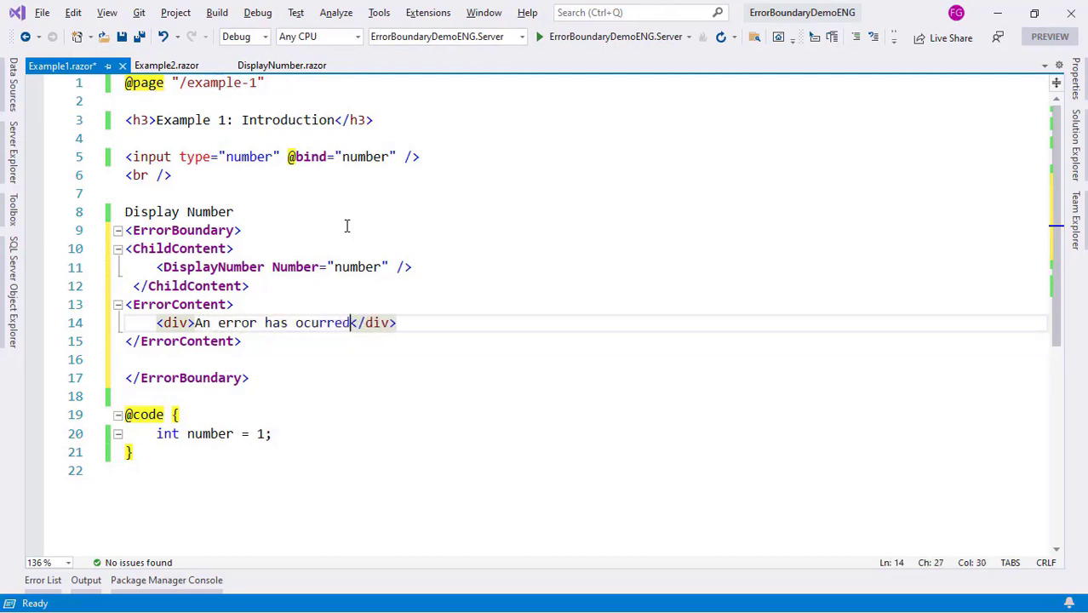
pyautogui.write('! The number must b')
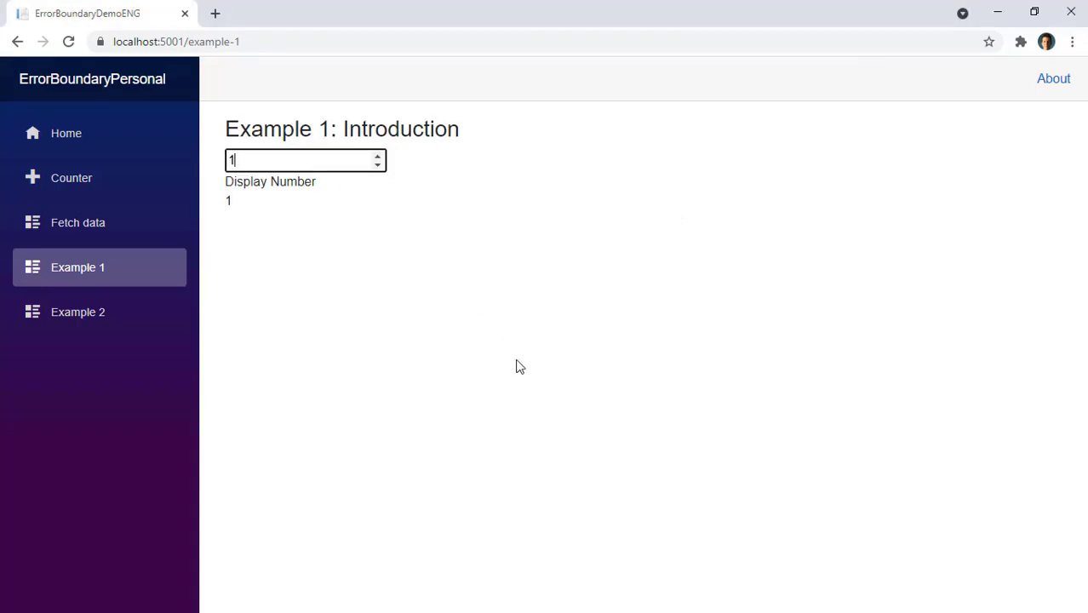
# Step: Trigger the 'The number must be positive' error, select its text, then enter 1
pyautogui.click(377, 155)
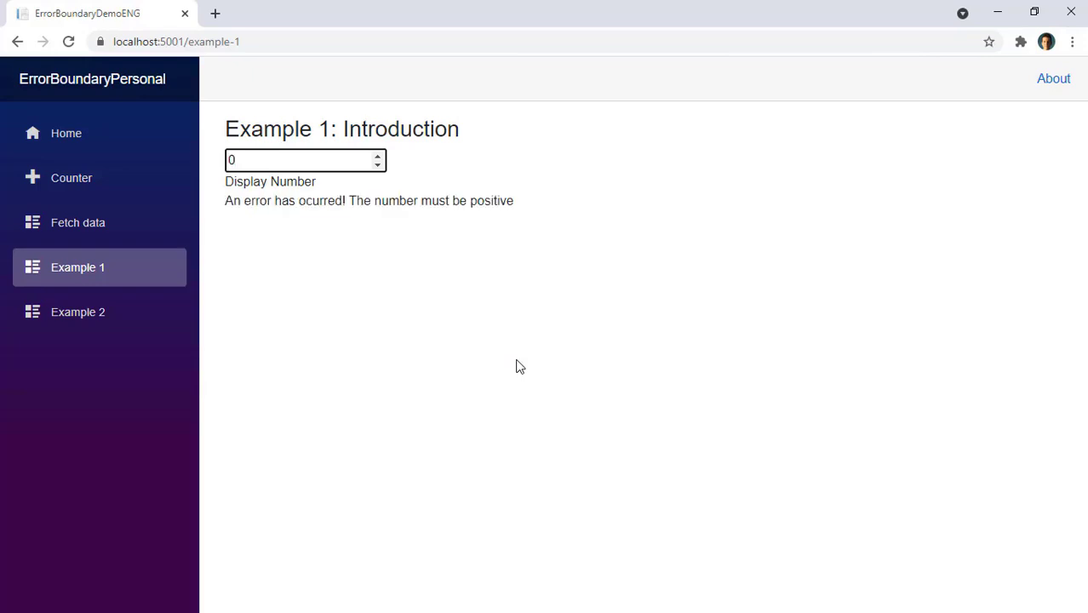
pyautogui.moveTo(348, 200); pyautogui.dragTo(513, 200)
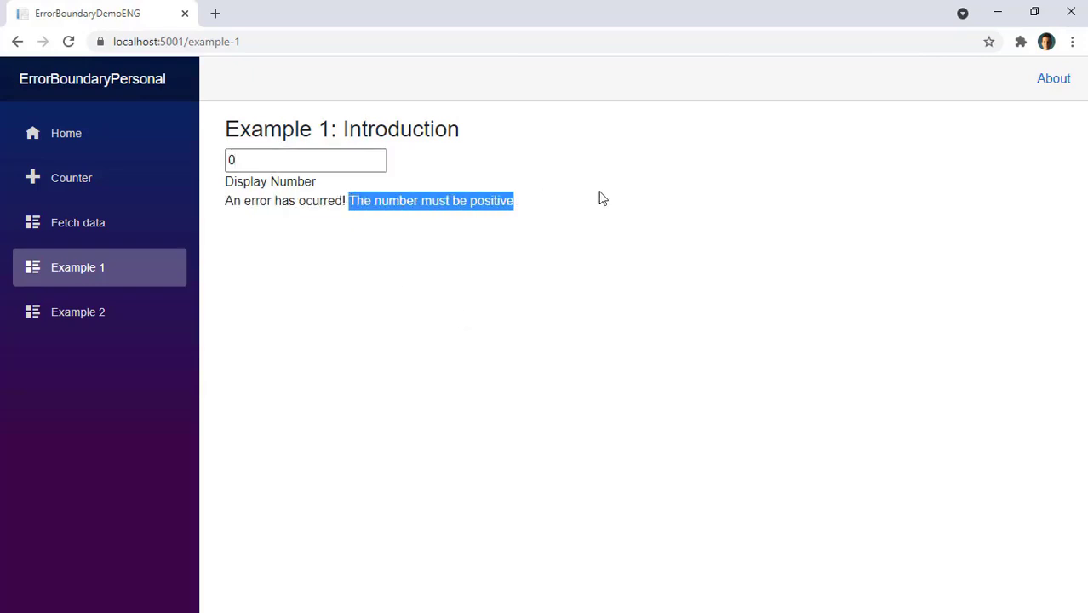
pyautogui.click(304, 160)
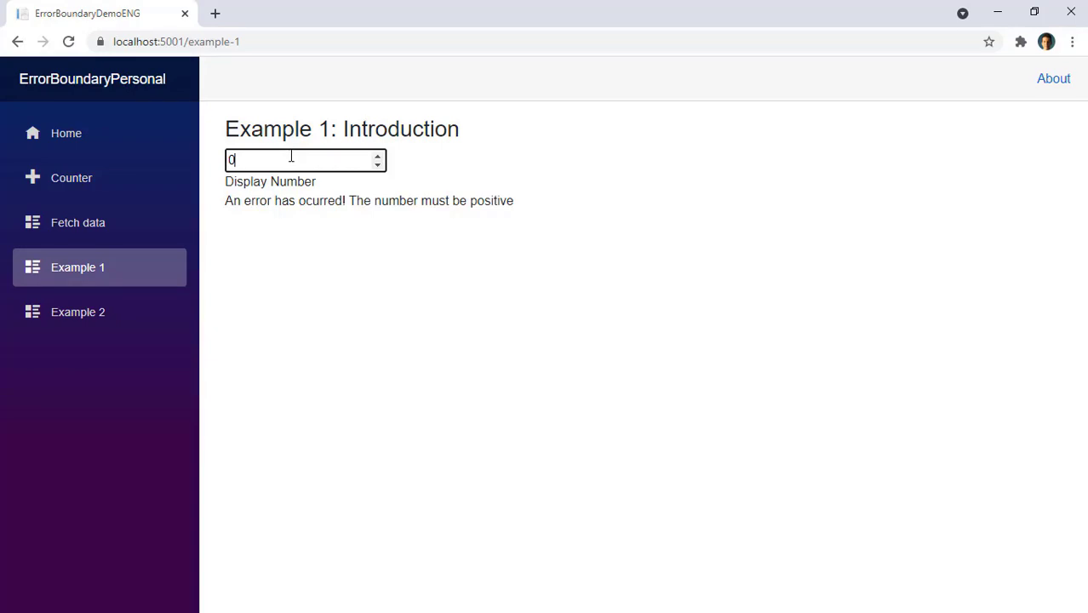
pyautogui.write('1')
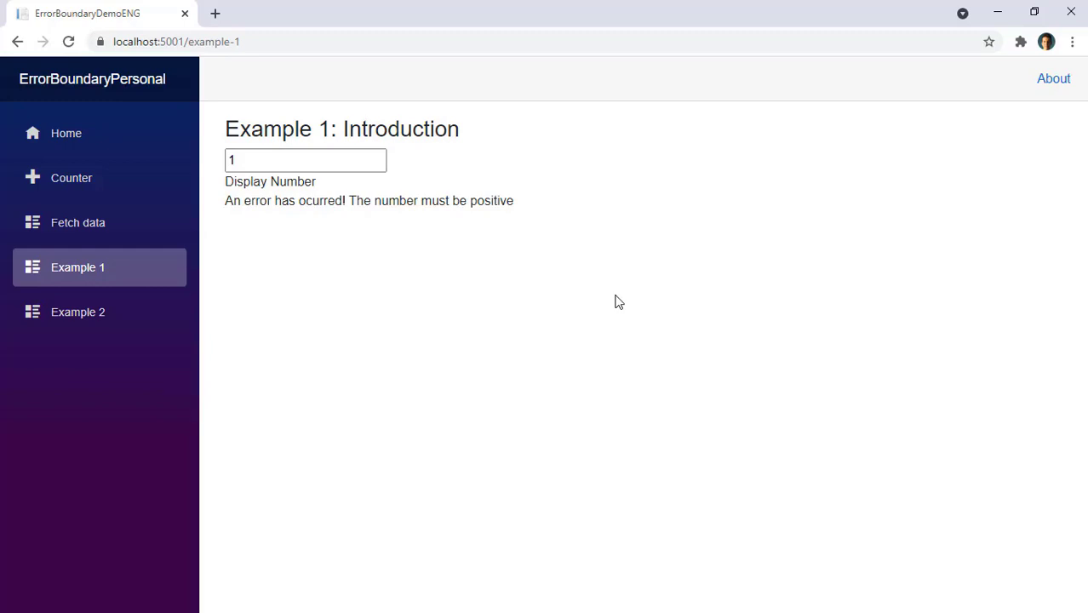
pyautogui.moveTo(407, 294)
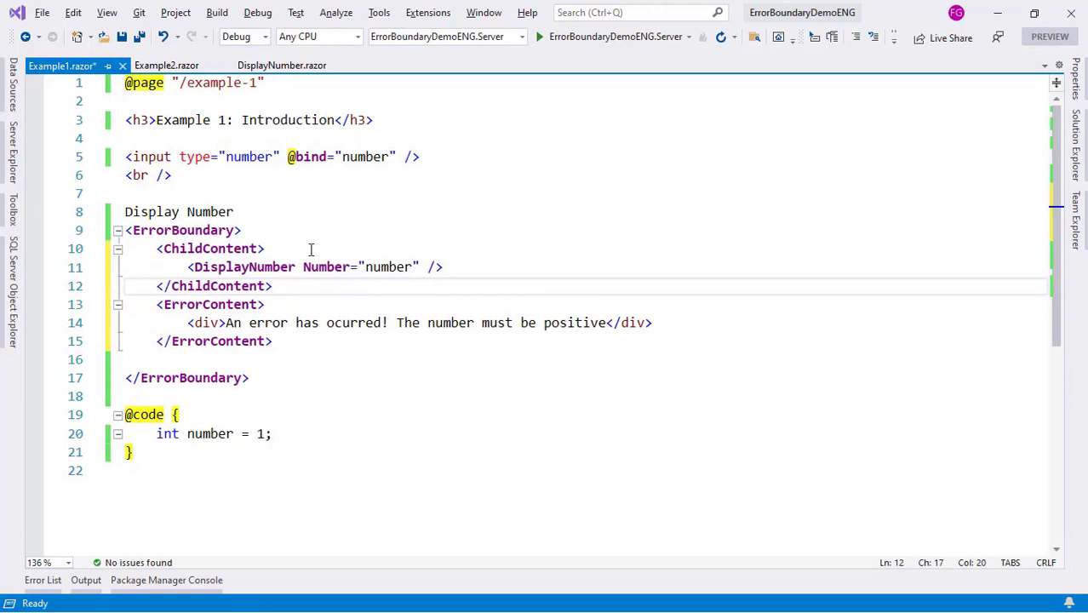
pyautogui.click(226, 230)
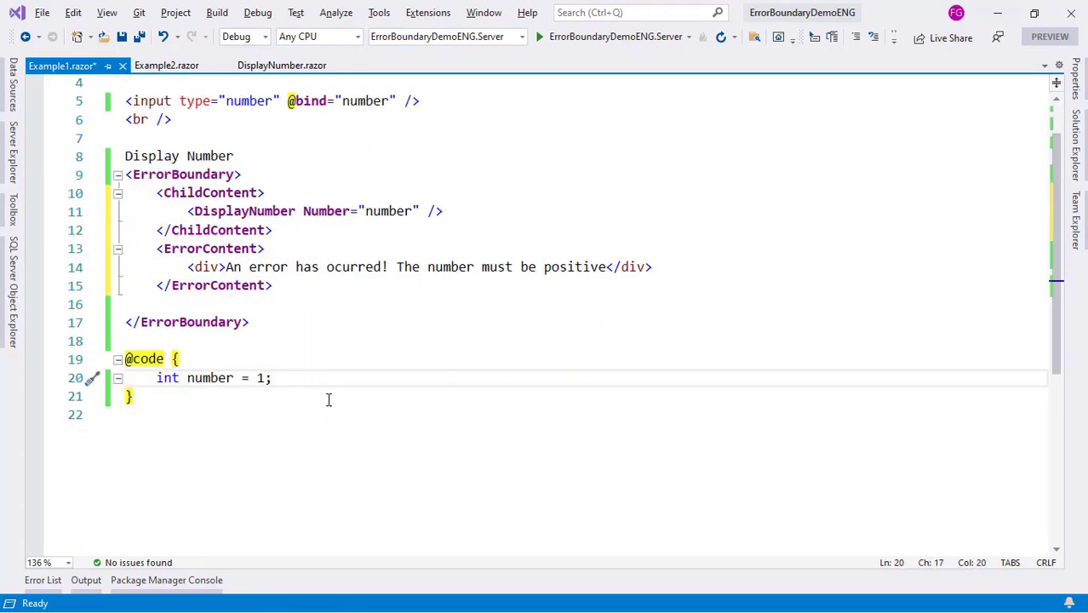
pyautogui.write('ErrorBoundary errorB')
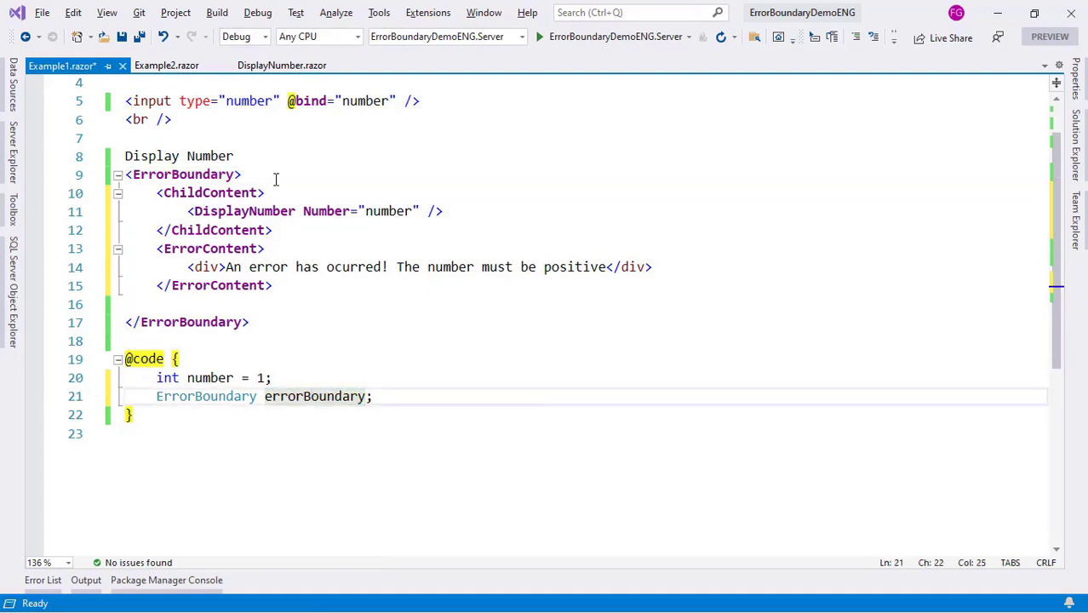
pyautogui.write('@r')
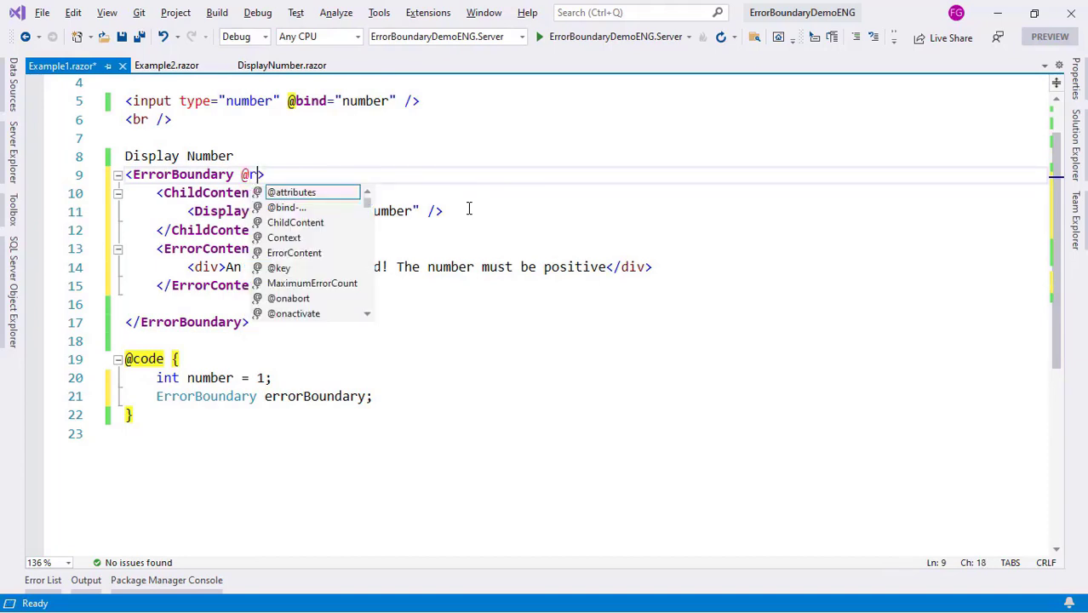
pyautogui.write('ef="errorBoundary"')
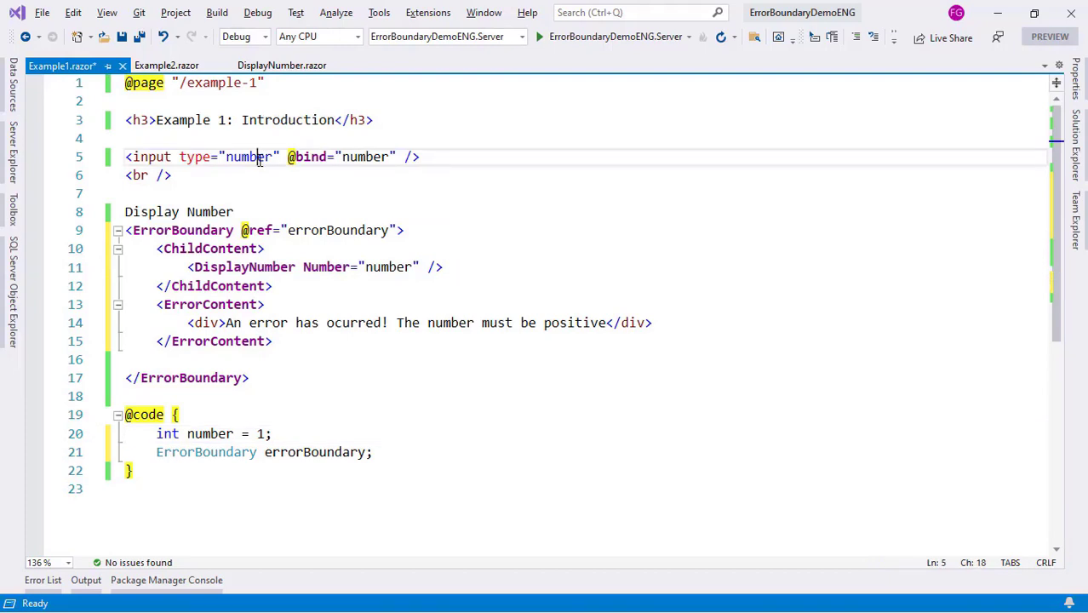
pyautogui.moveTo(201, 169)
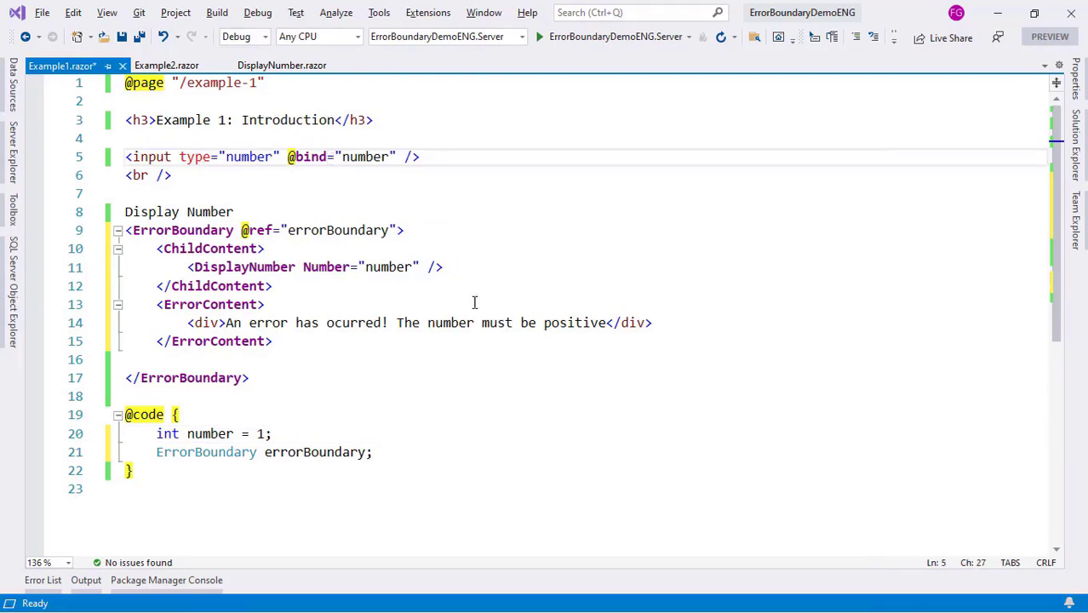
pyautogui.write('-value')
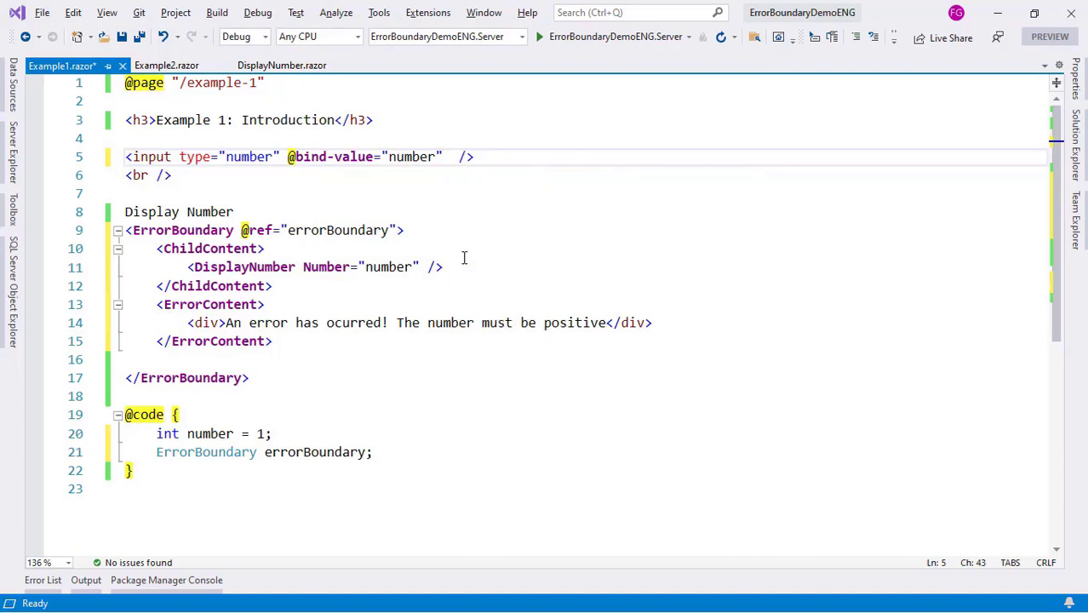
pyautogui.write('@oninput="((ChangeEventArgs e) =>')
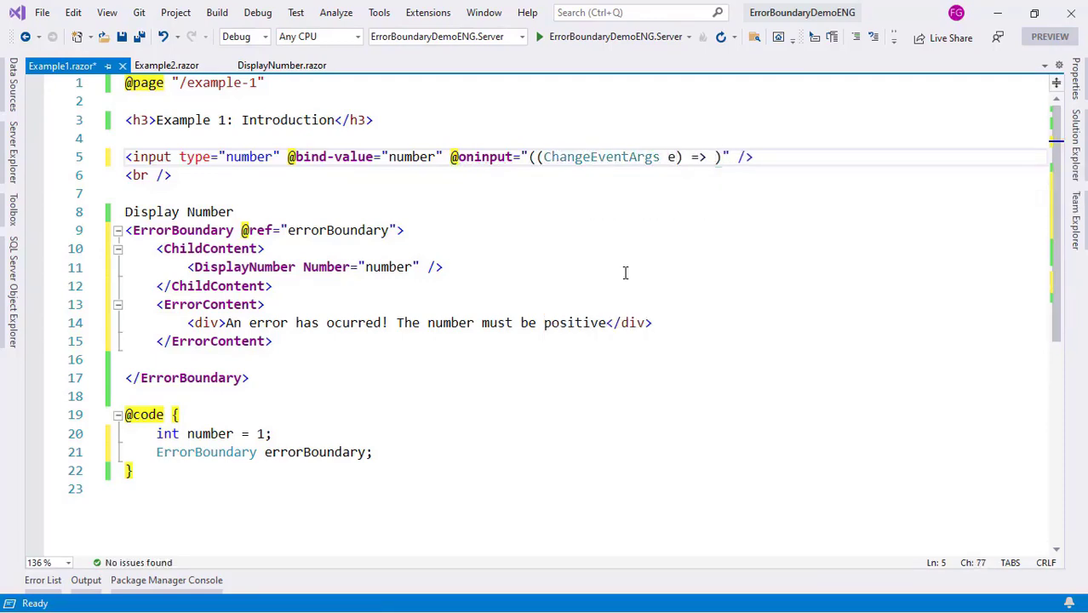
pyautogui.write('NumberChange')
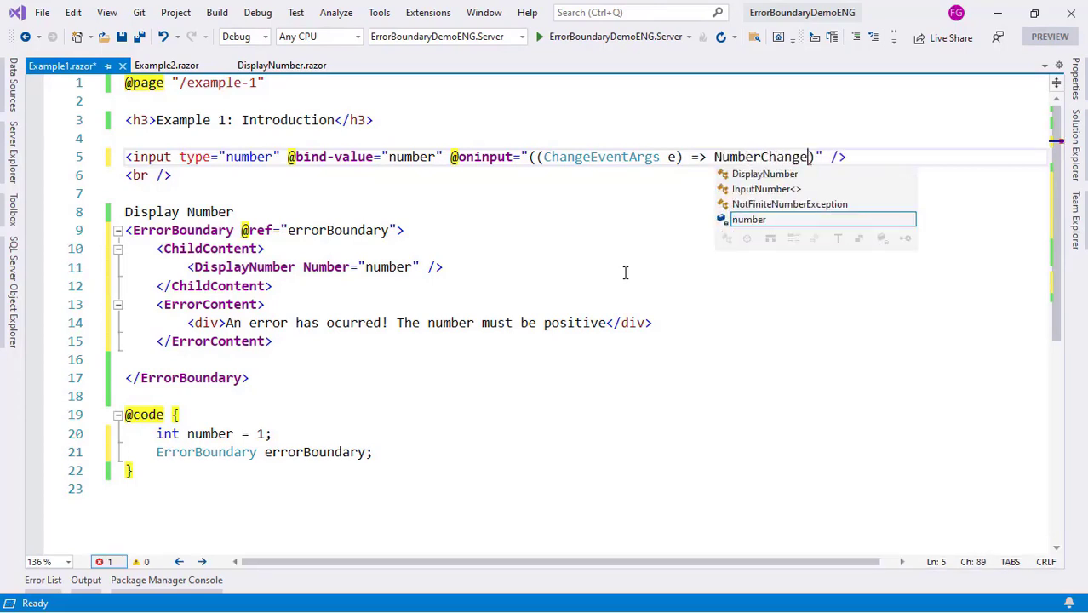
pyautogui.write('(e)')
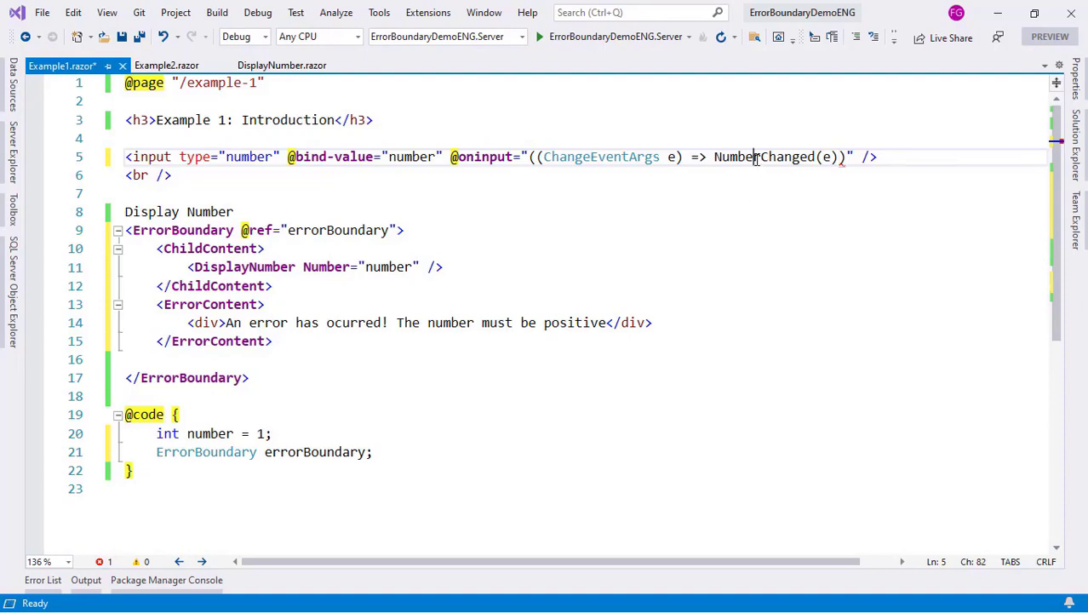
# Step: Write NumberChanged calling errorBoundary.Recover() and int.Parse(e.Value.ToString()), then save
pyautogui.click(428, 396)
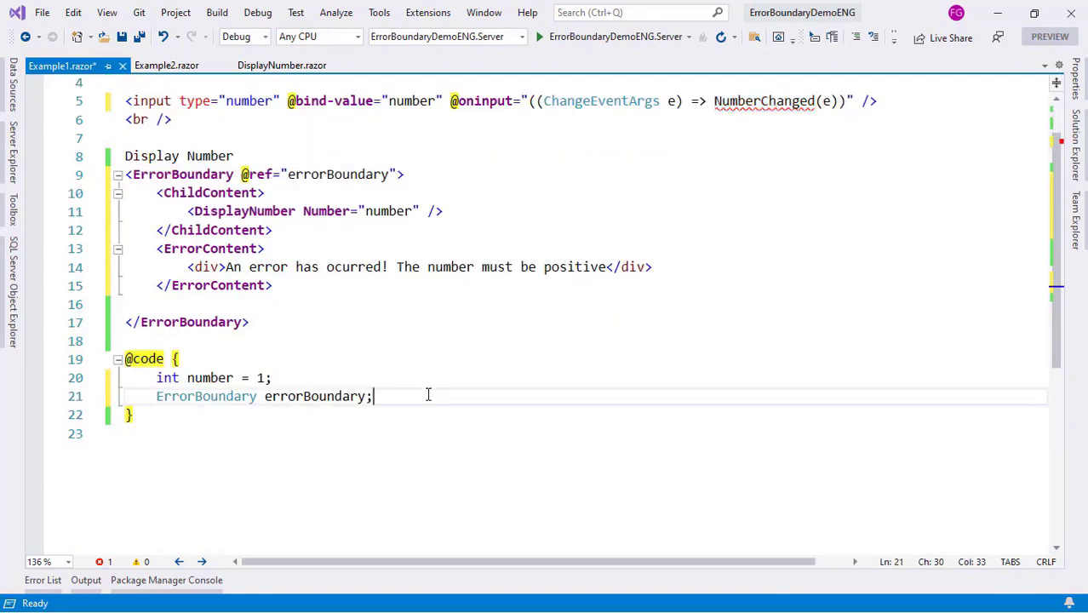
pyautogui.write('private void')
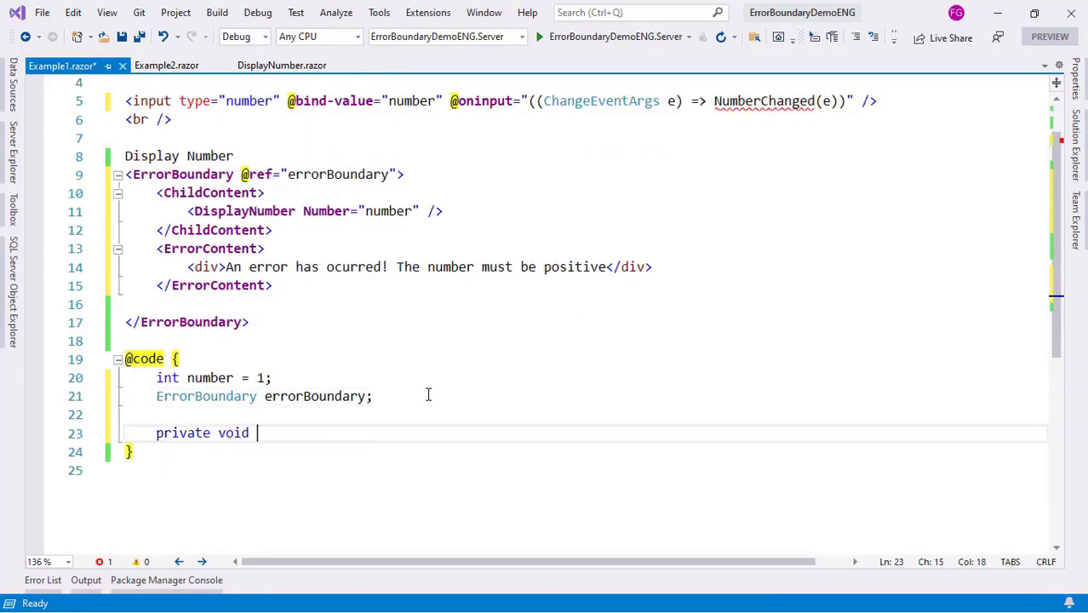
pyautogui.write('NumberChanged(ChangeEventArgs e')
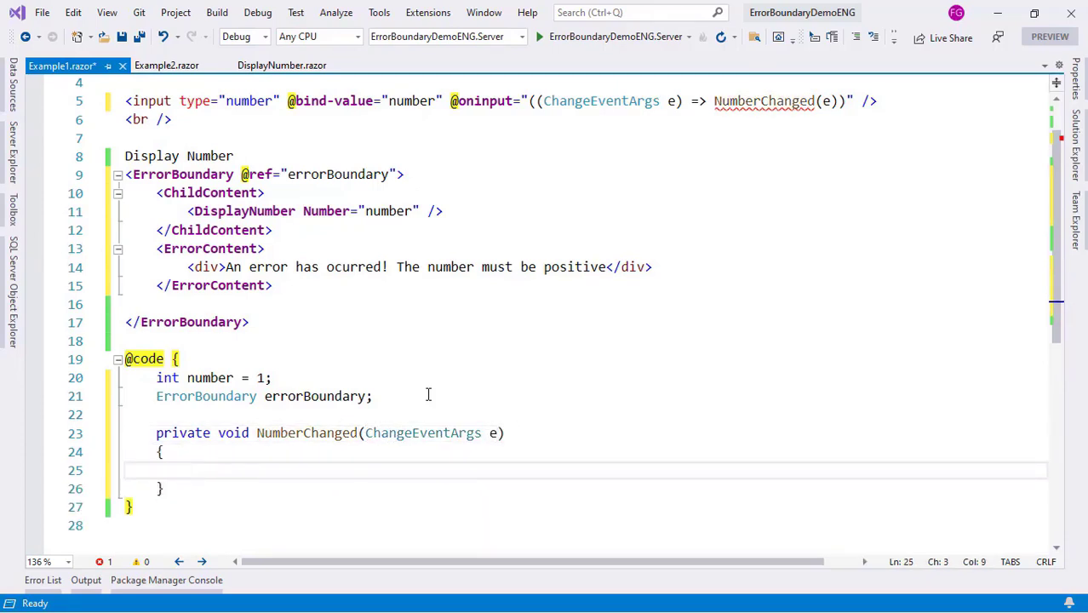
pyautogui.write('errorBoundary.r')
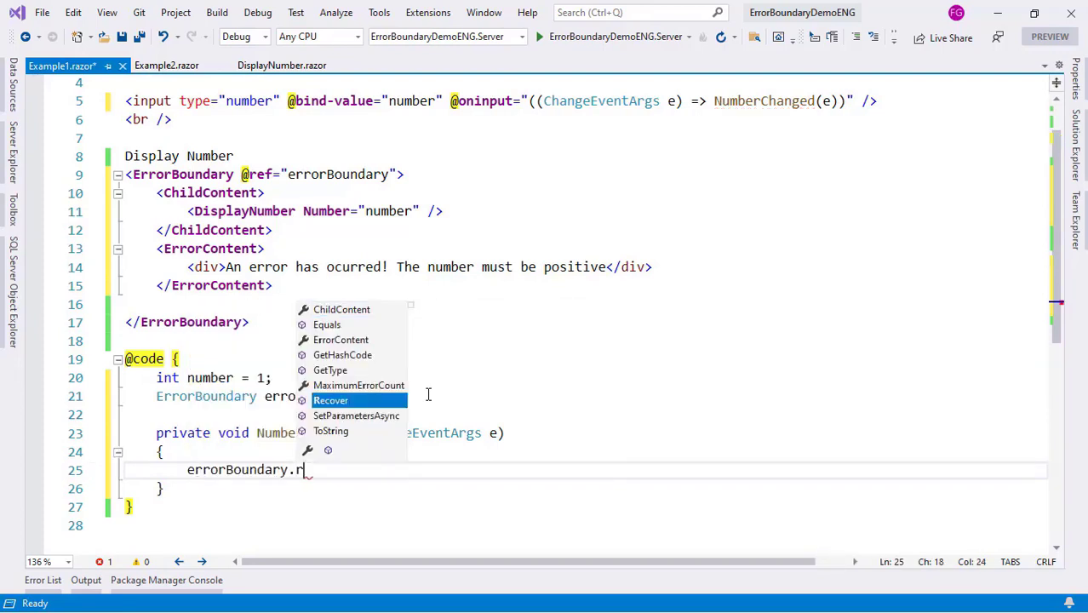
pyautogui.write('ecover(')
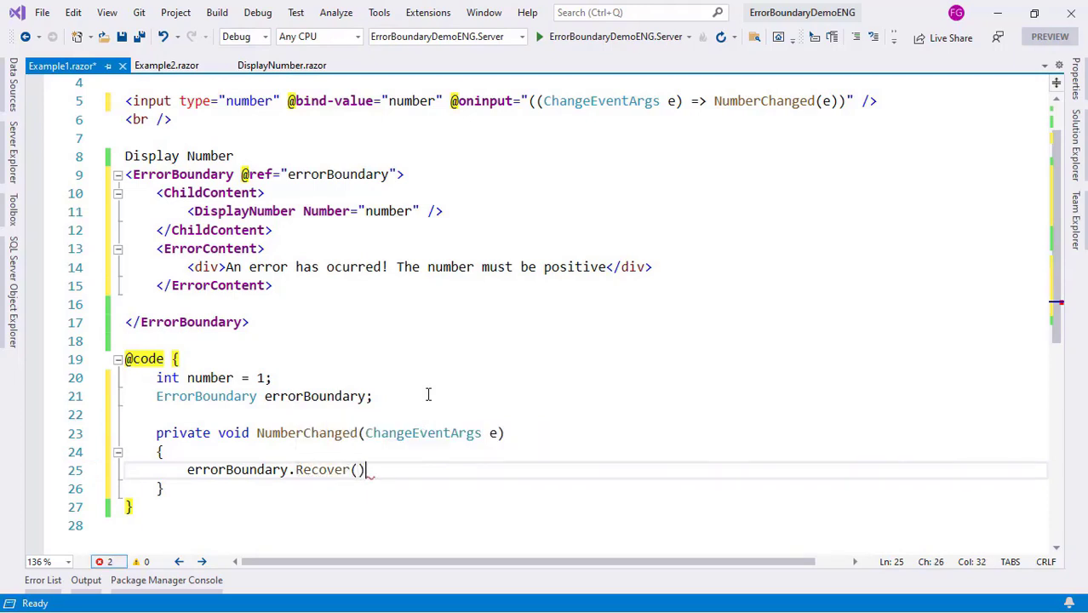
pyautogui.press('Enter')
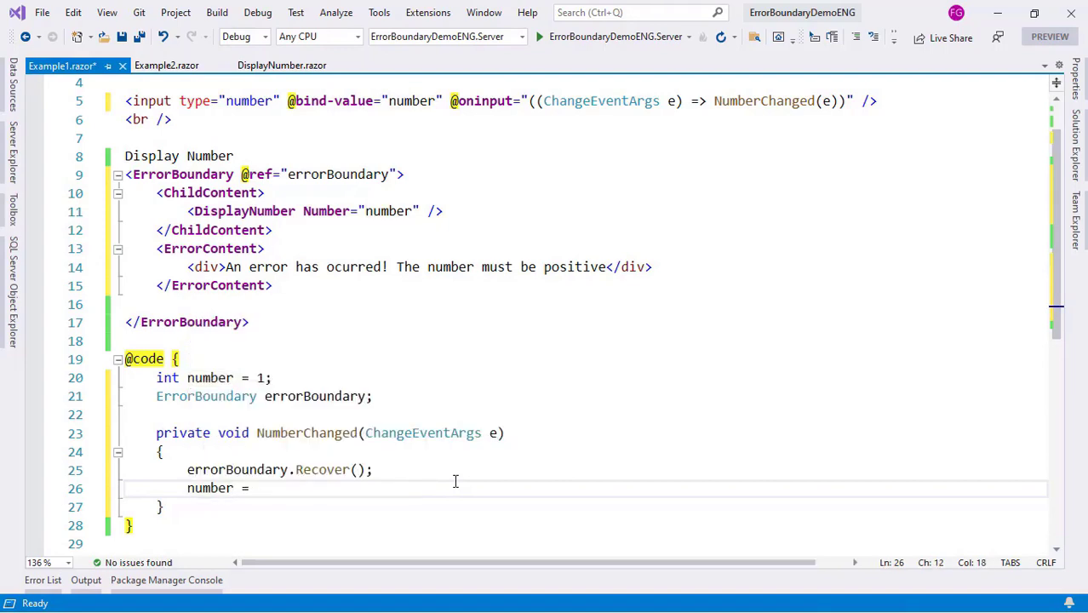
pyautogui.write('int.pa')
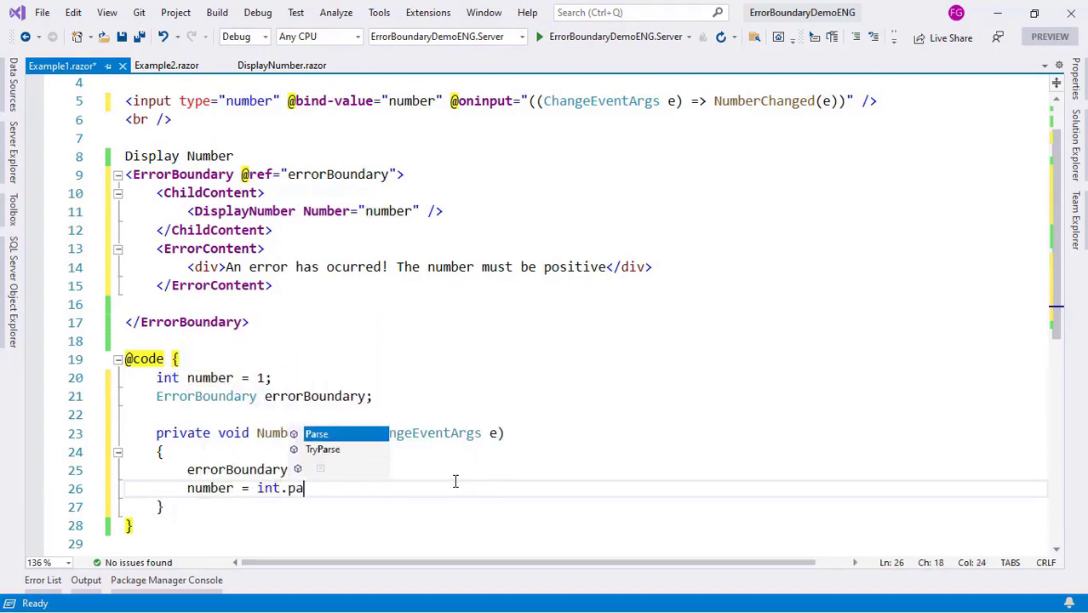
pyautogui.write('rse(e.')
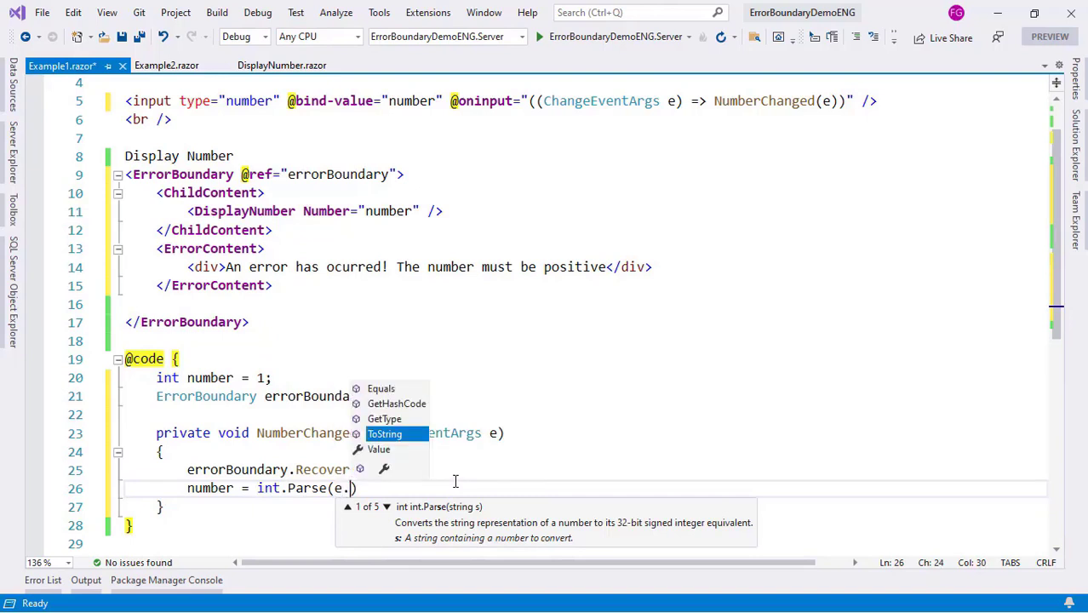
pyautogui.write('Value.ToString')
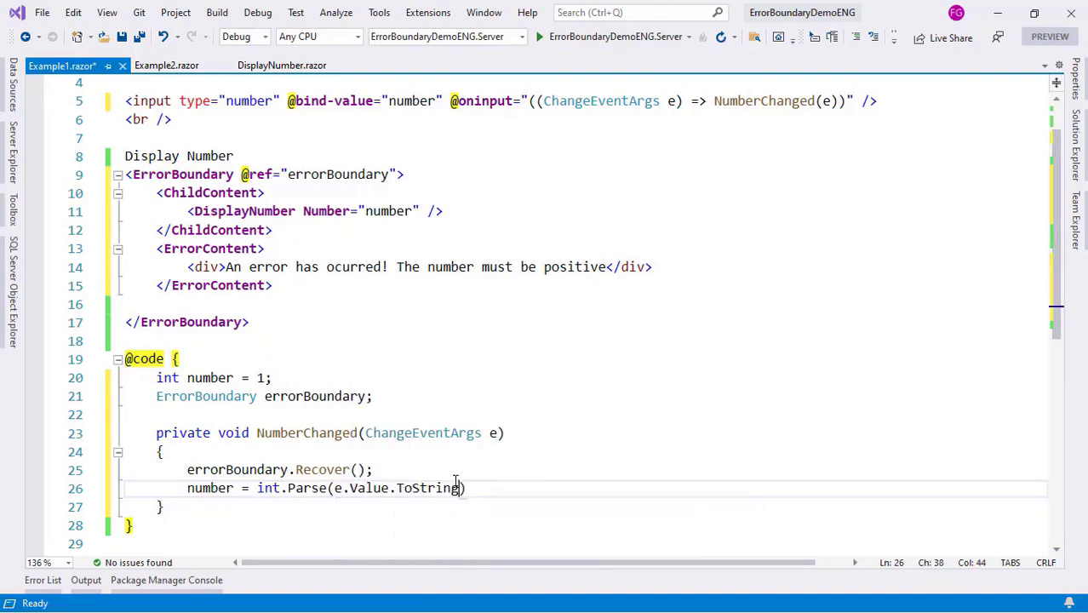
pyautogui.write('();')
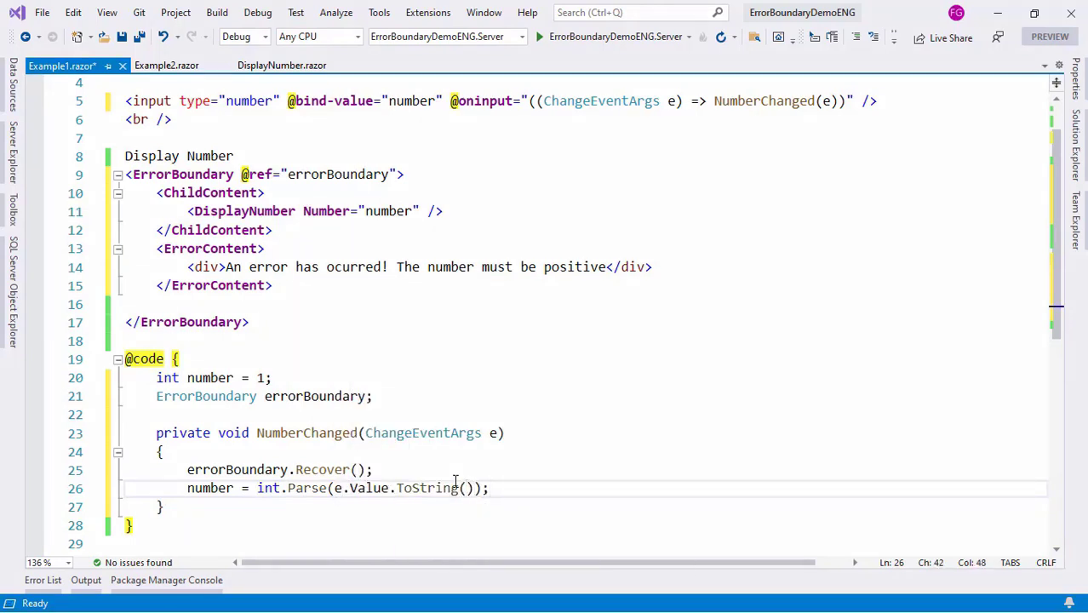
pyautogui.press('ctrl+s')
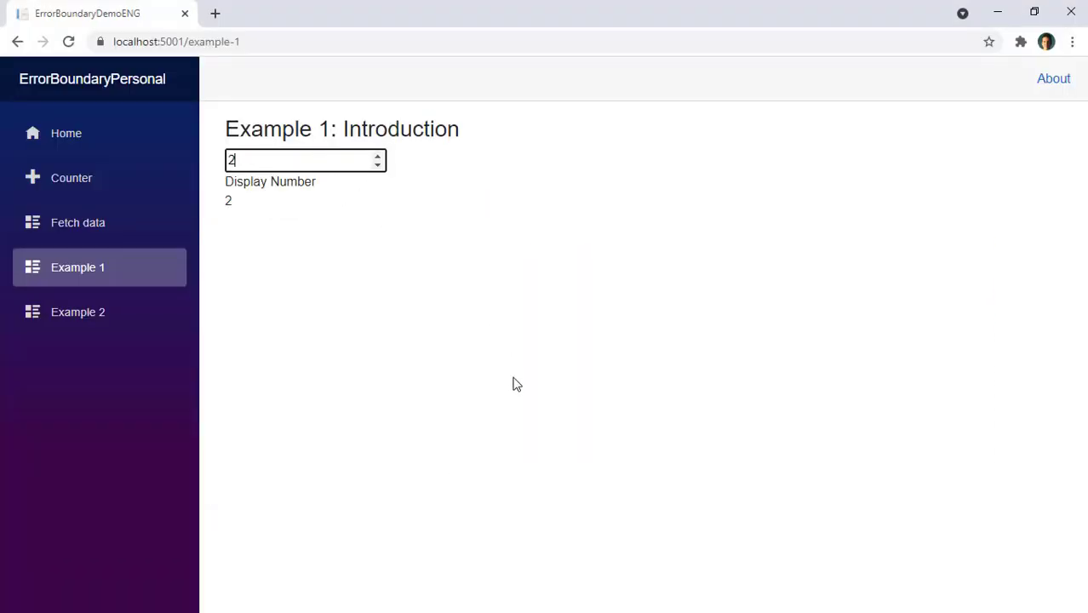
# Step: Step the number down to 0 to trigger the error, back to 1, then enter 3
pyautogui.click(377, 164)
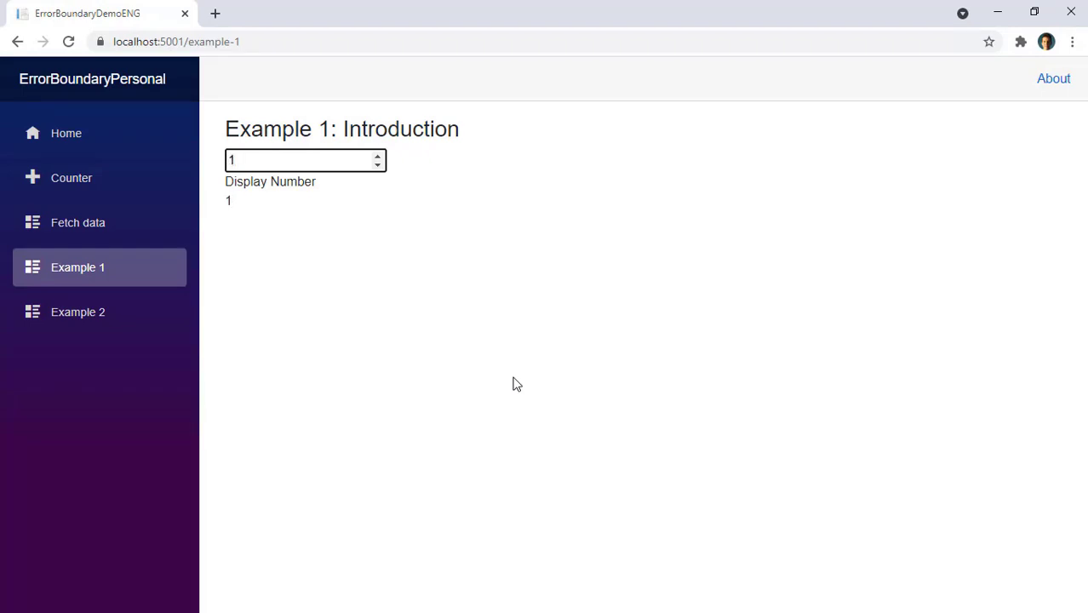
pyautogui.click(377, 165)
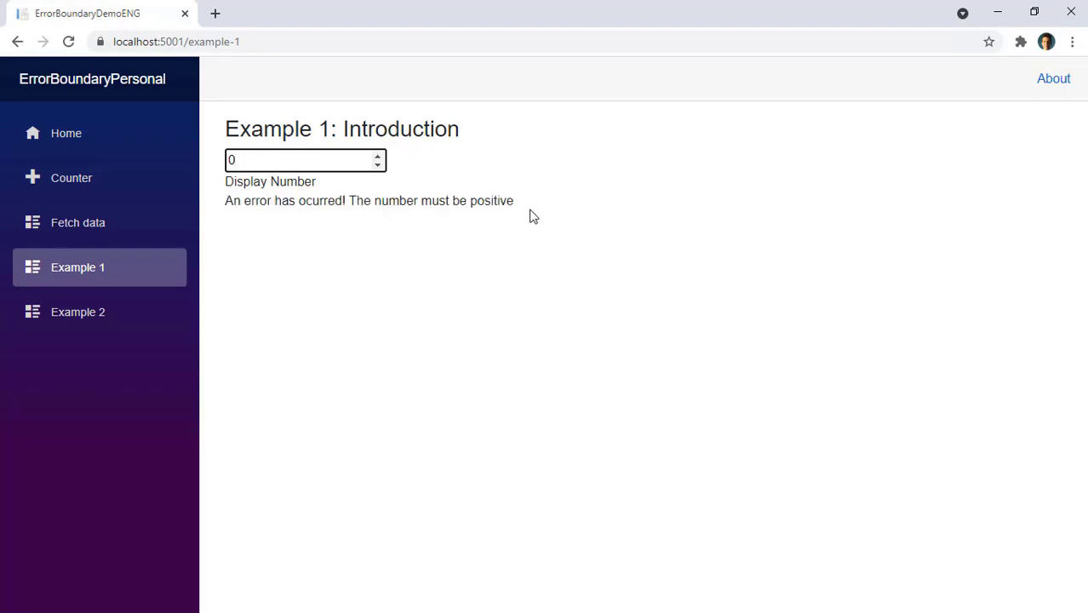
pyautogui.moveTo(497, 418)
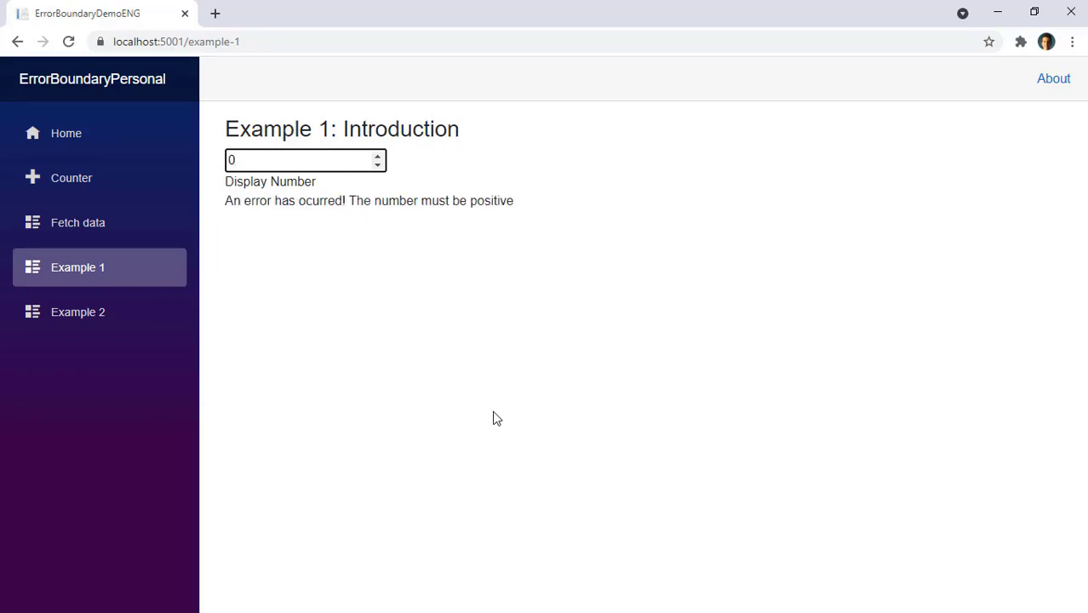
pyautogui.click(377, 156)
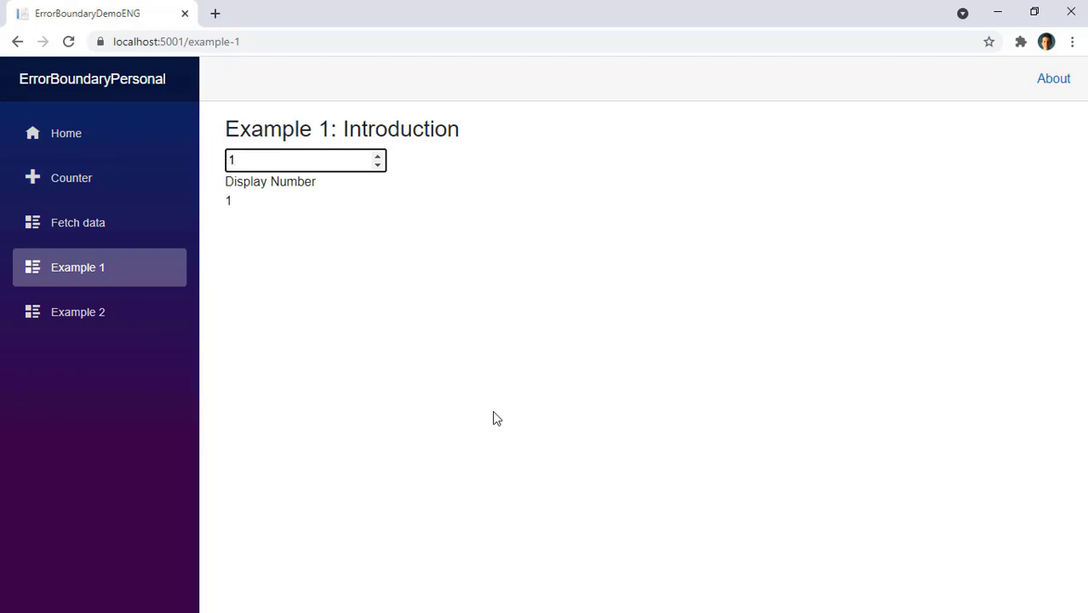
pyautogui.write('3')
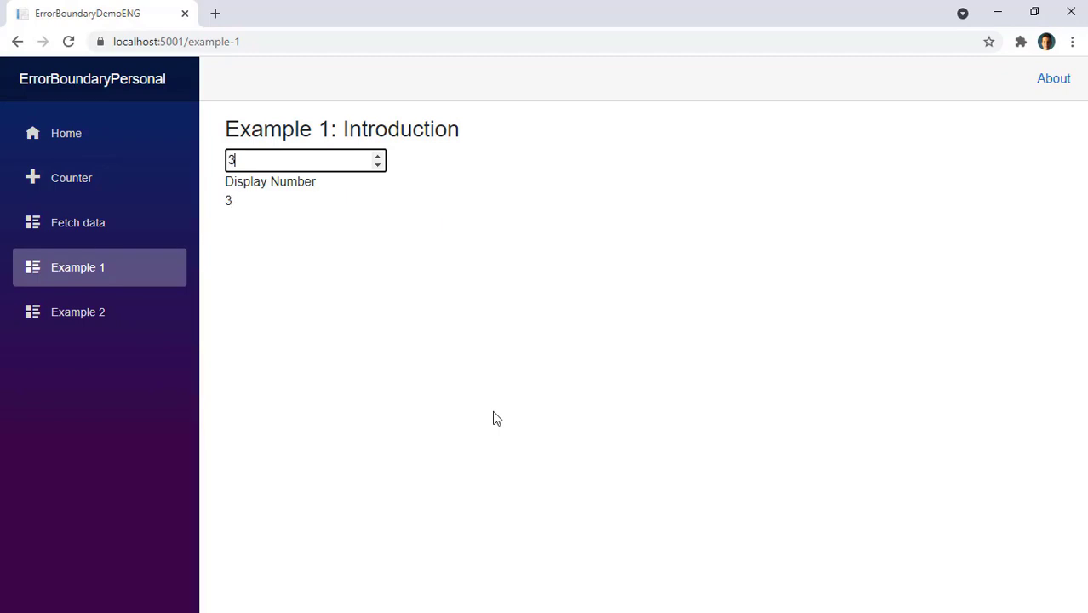
pyautogui.moveTo(430, 212)
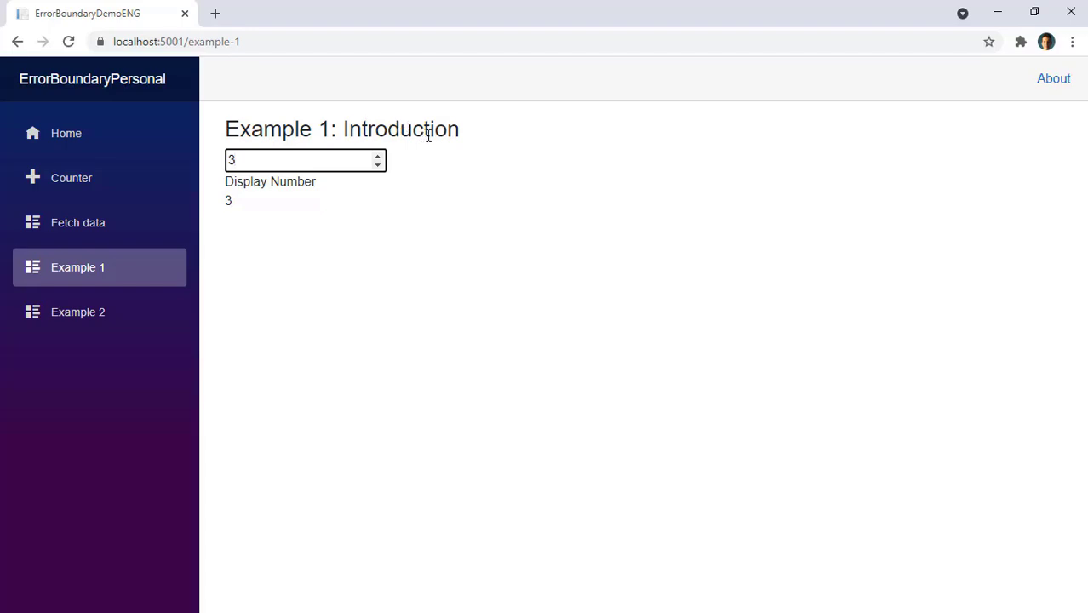
pyautogui.moveTo(377, 331)
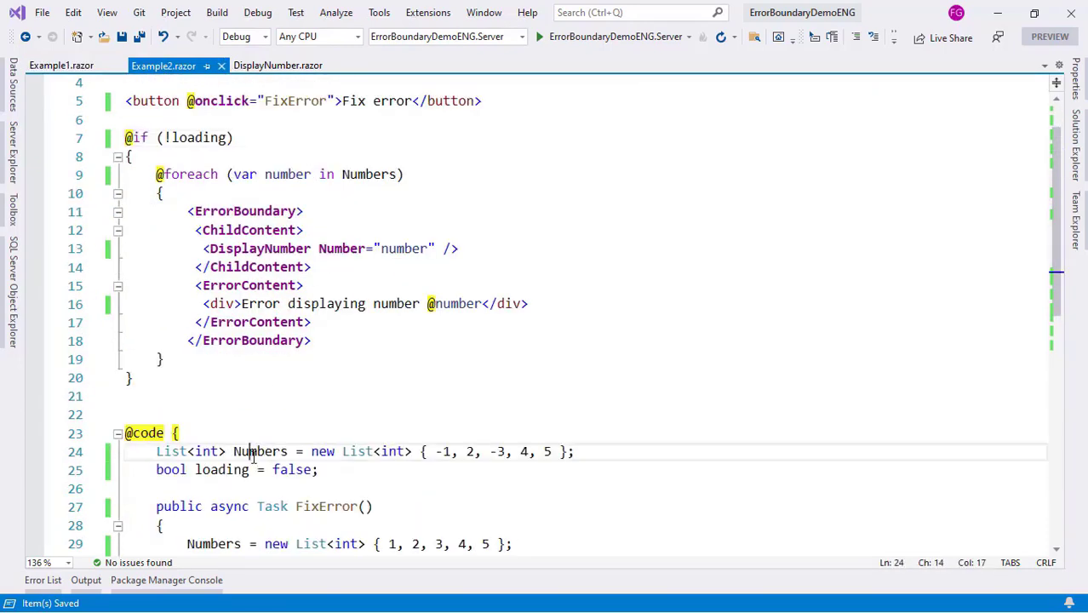
pyautogui.doubleClick(260, 452)
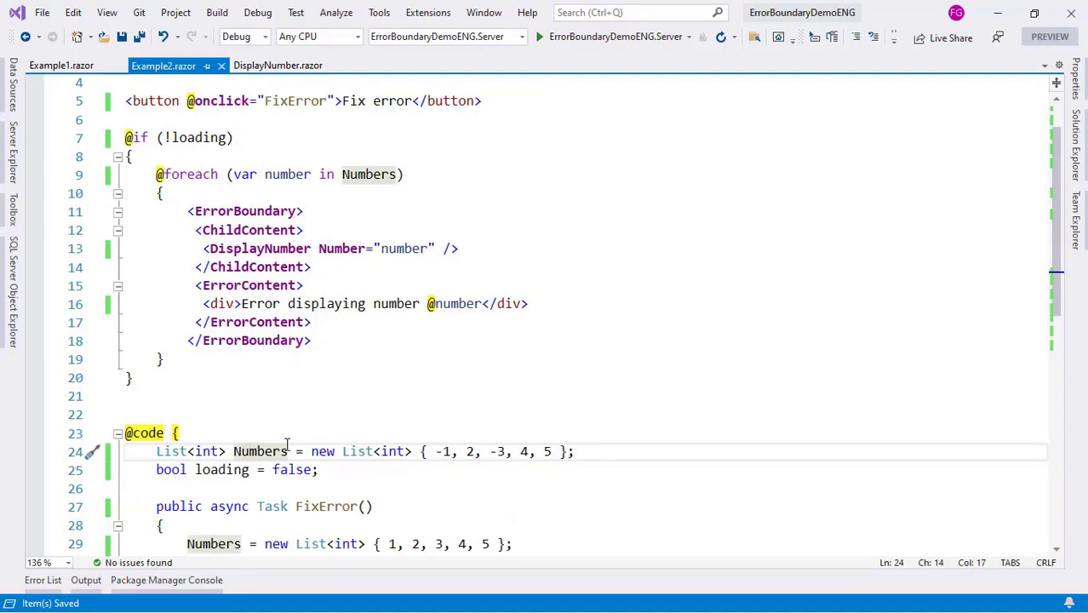
pyautogui.moveTo(434, 451); pyautogui.dragTo(568, 451)
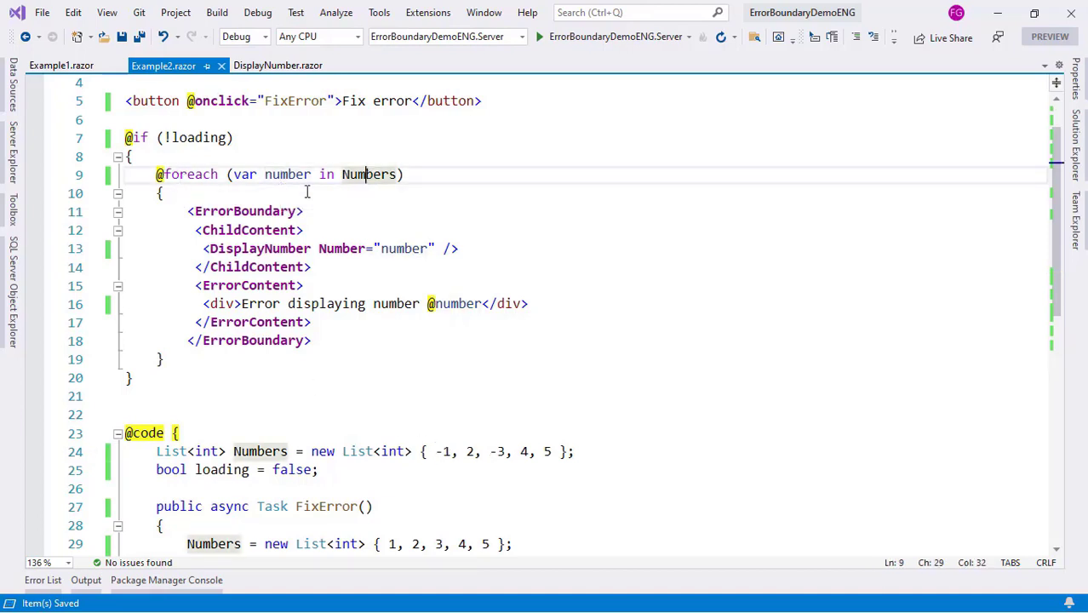
pyautogui.click(196, 210)
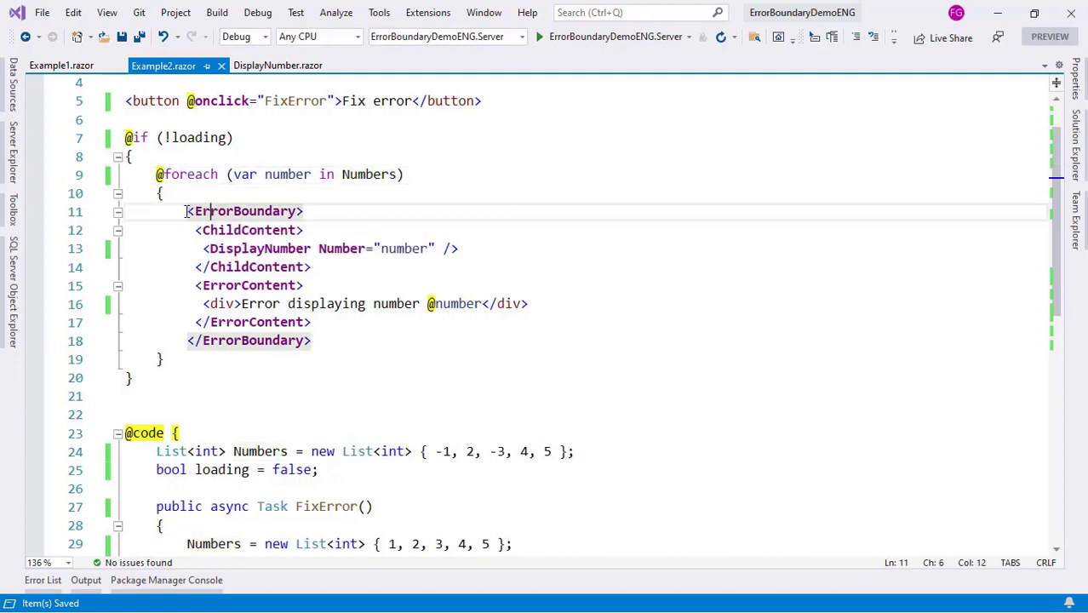
pyautogui.doubleClick(245, 211)
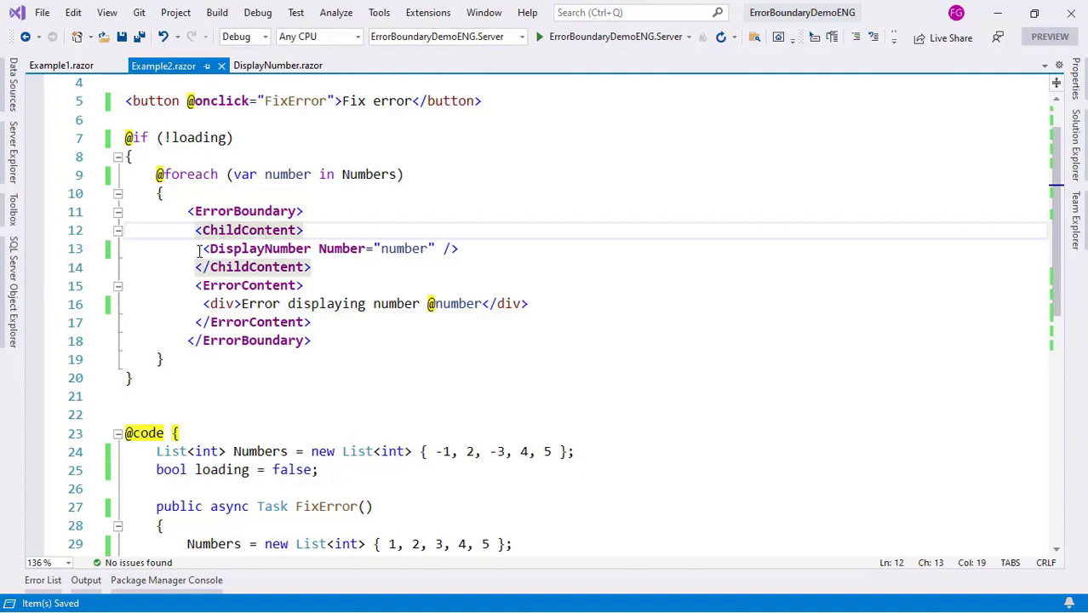
pyautogui.moveTo(200, 248); pyautogui.dragTo(458, 249)
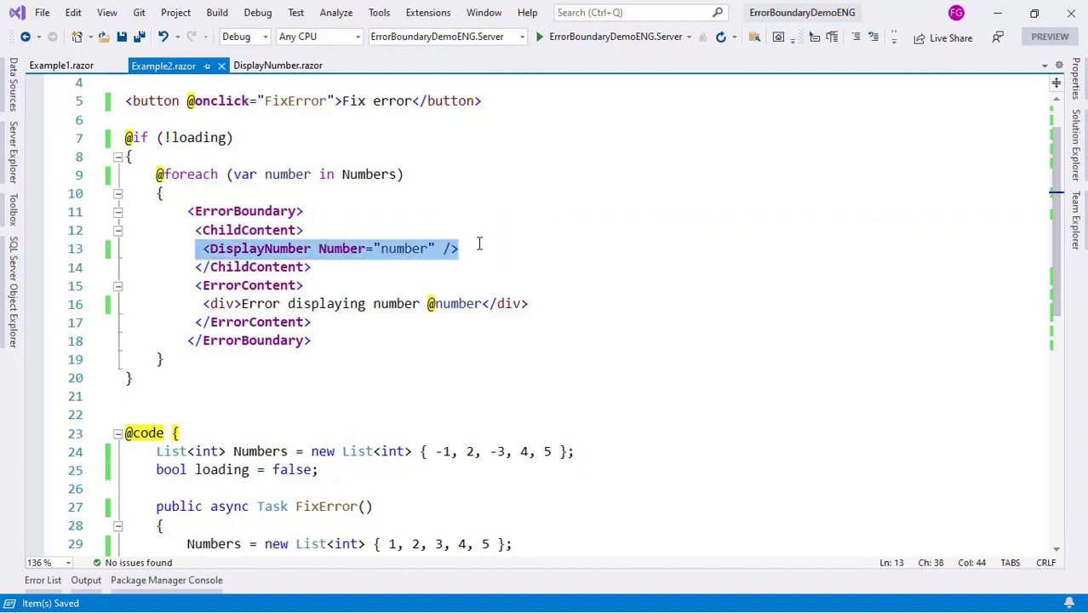
pyautogui.click(207, 285)
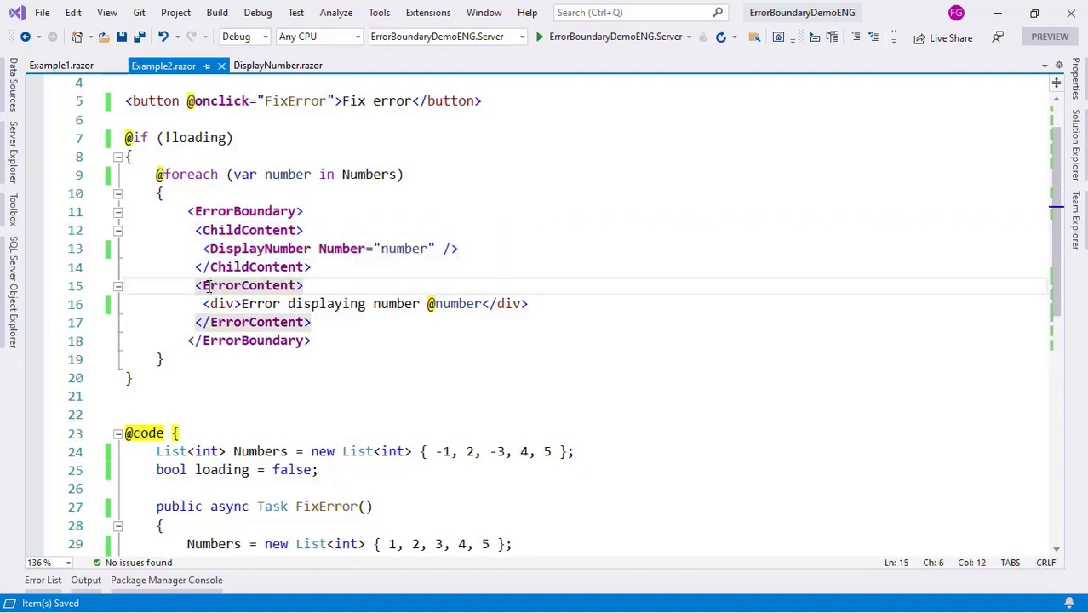
pyautogui.moveTo(242, 303); pyautogui.dragTo(460, 304)
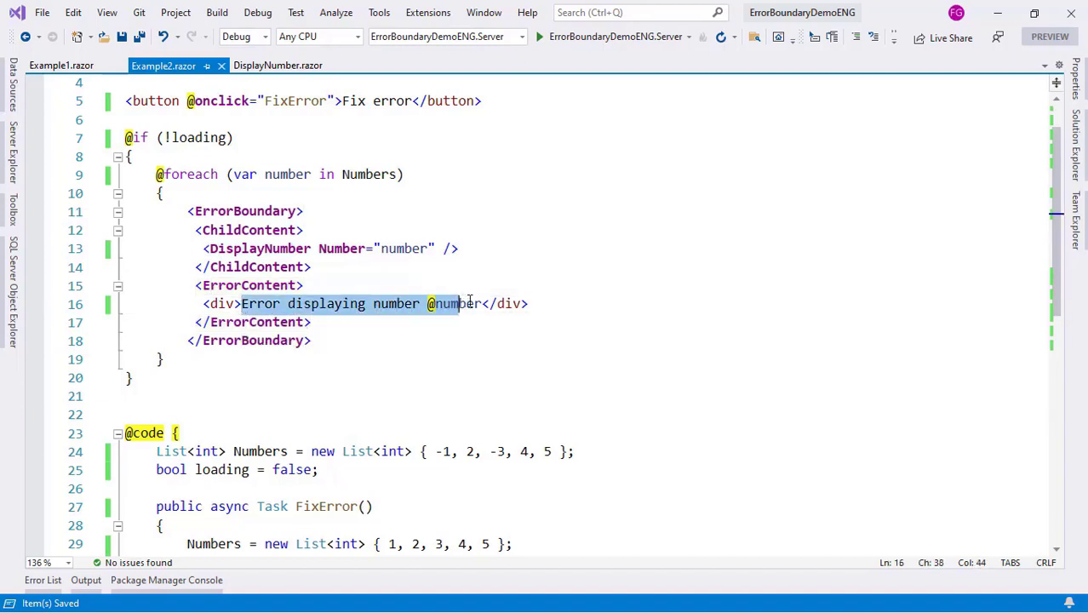
pyautogui.moveTo(457, 303)
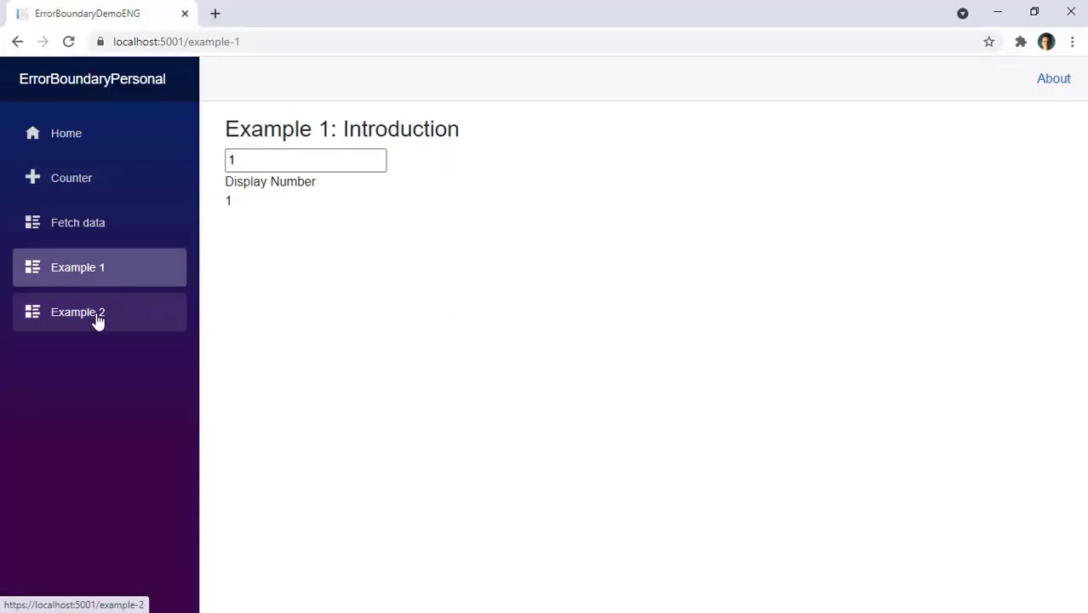
# Step: Open Example 2 and select its list items, where -1 and -3 show error messages
pyautogui.click(77, 312)
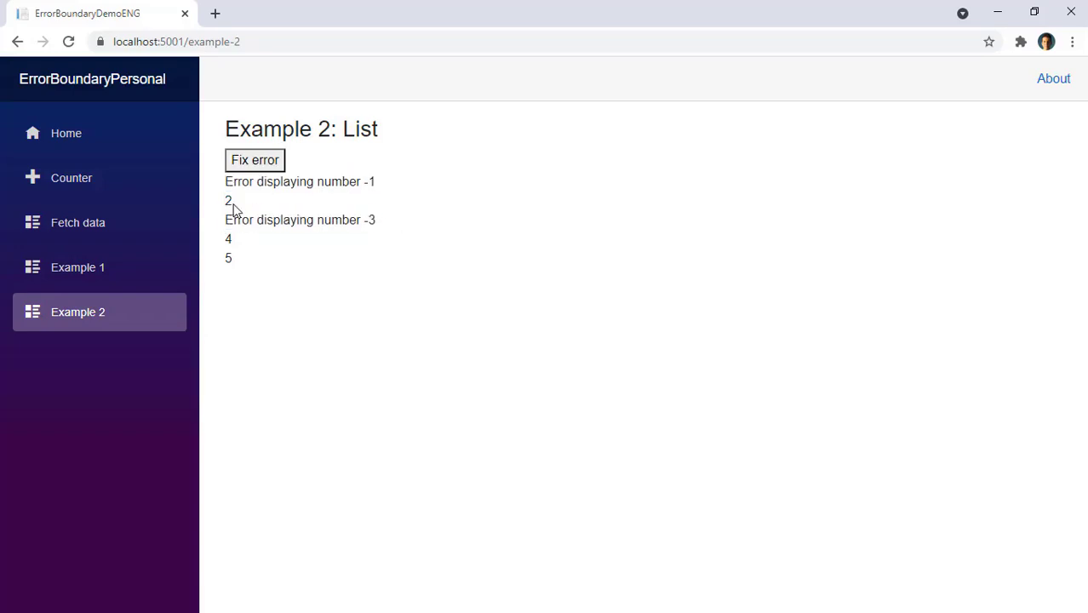
pyautogui.doubleClick(228, 258)
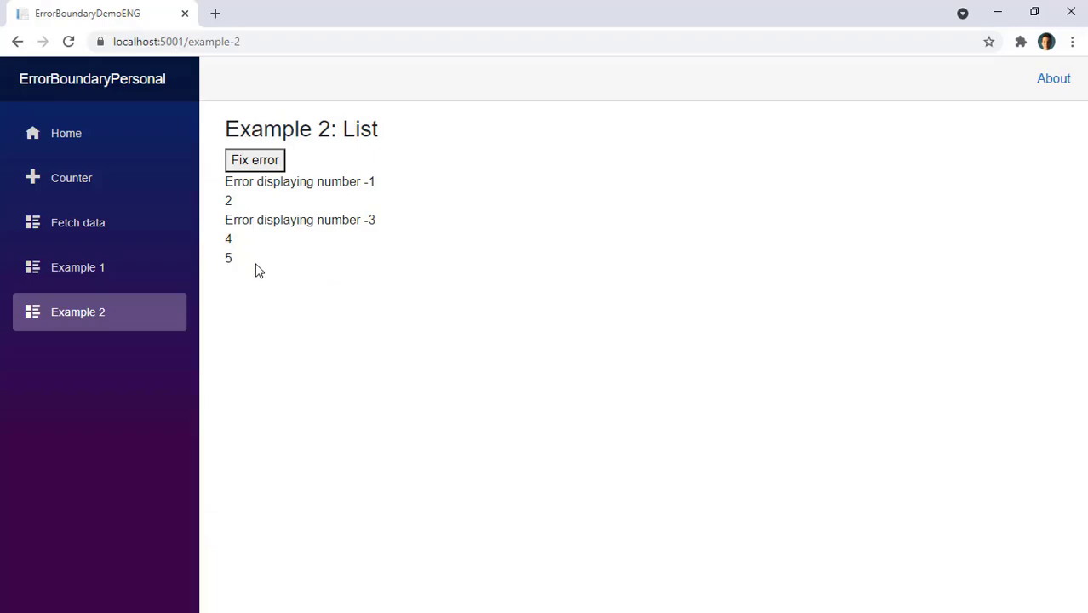
pyautogui.moveTo(226, 181); pyautogui.dragTo(230, 259)
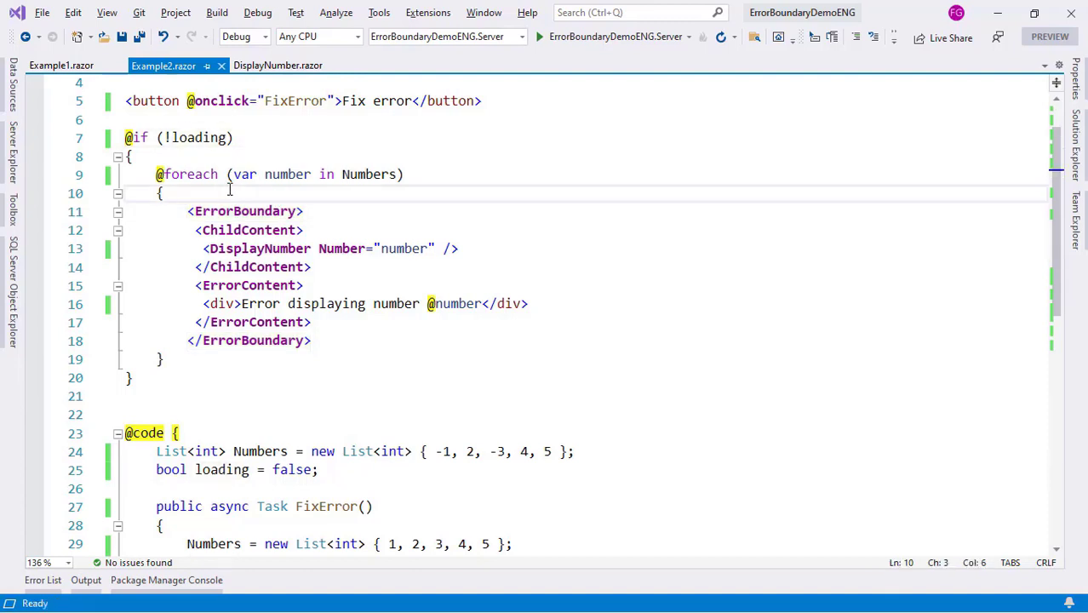
pyautogui.moveTo(229, 189)
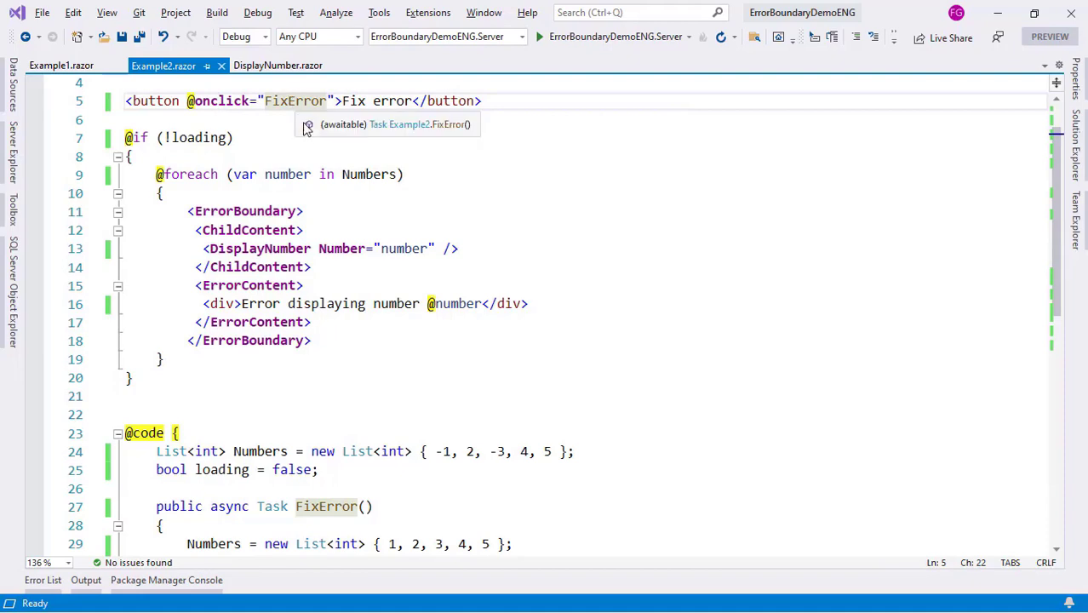
# Step: Scroll to Example2's FixError method, which swaps Numbers for positive values around a loading delay
pyautogui.scroll(-3)
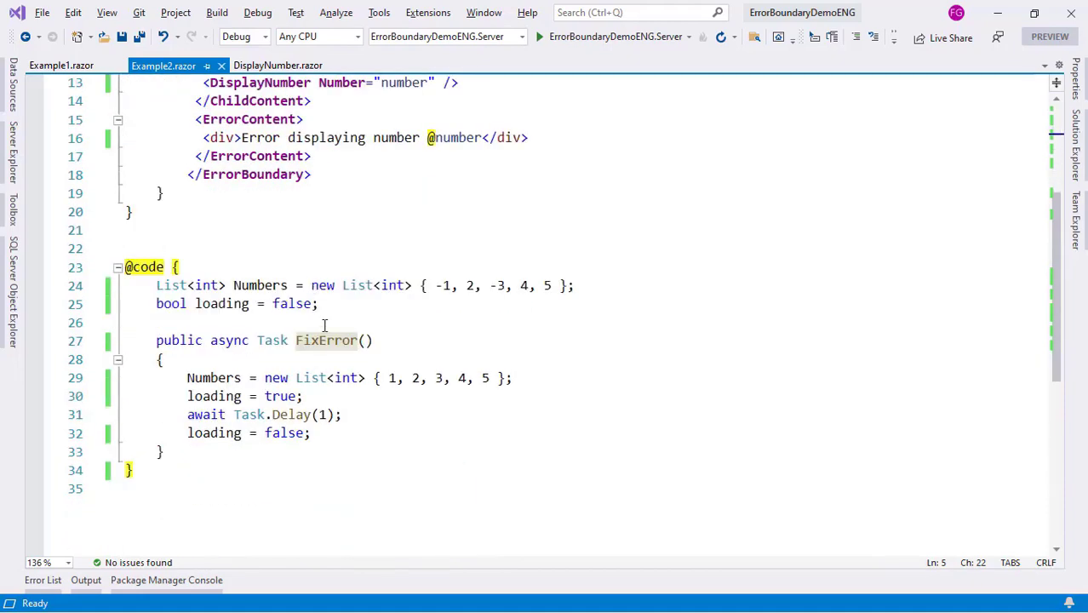
pyautogui.click(213, 377)
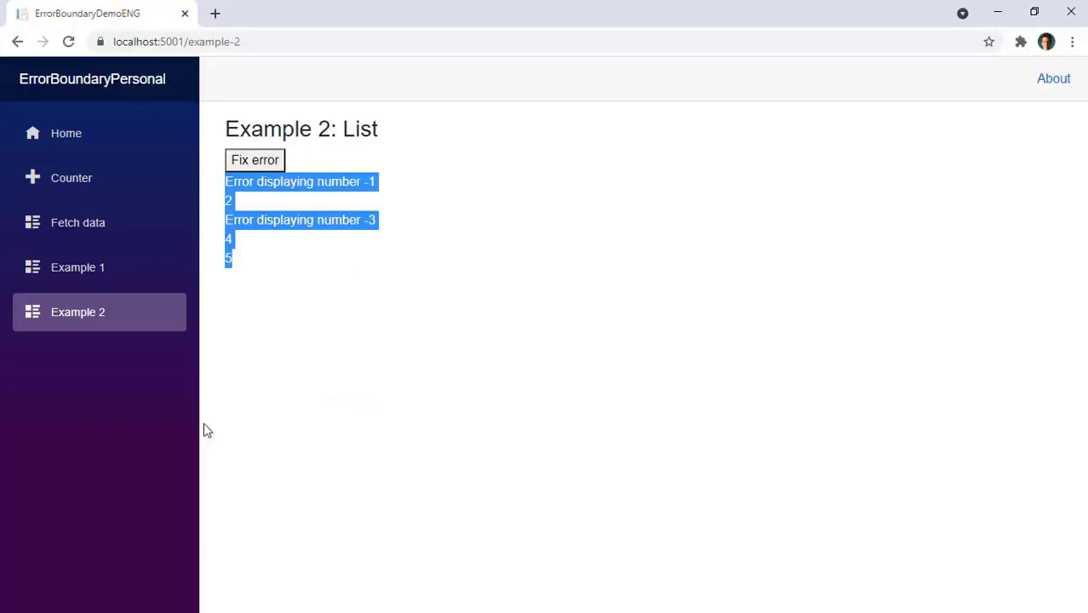
pyautogui.click(255, 160)
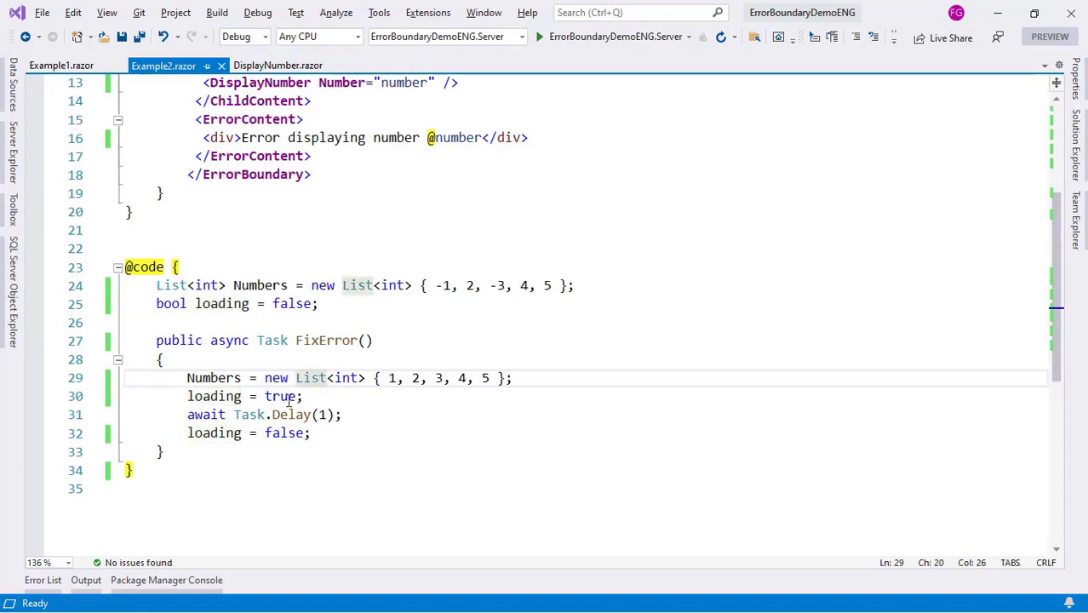
# Step: Select the loading toggle and delay lines 30–32 in FixError and comment them out
pyautogui.tripleClick(245, 396)
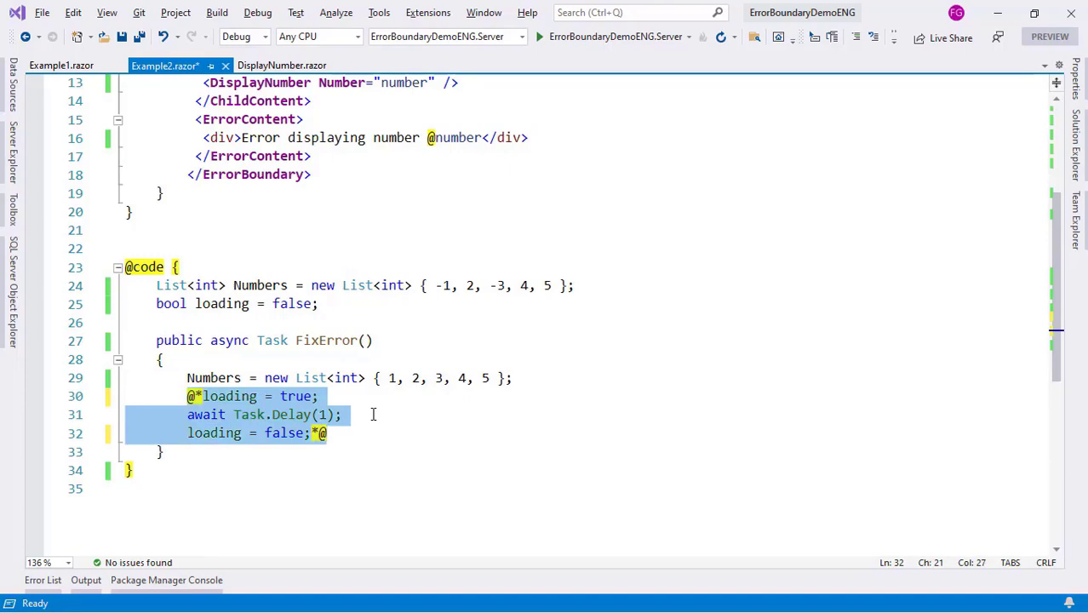
pyautogui.press('ctrl+s')
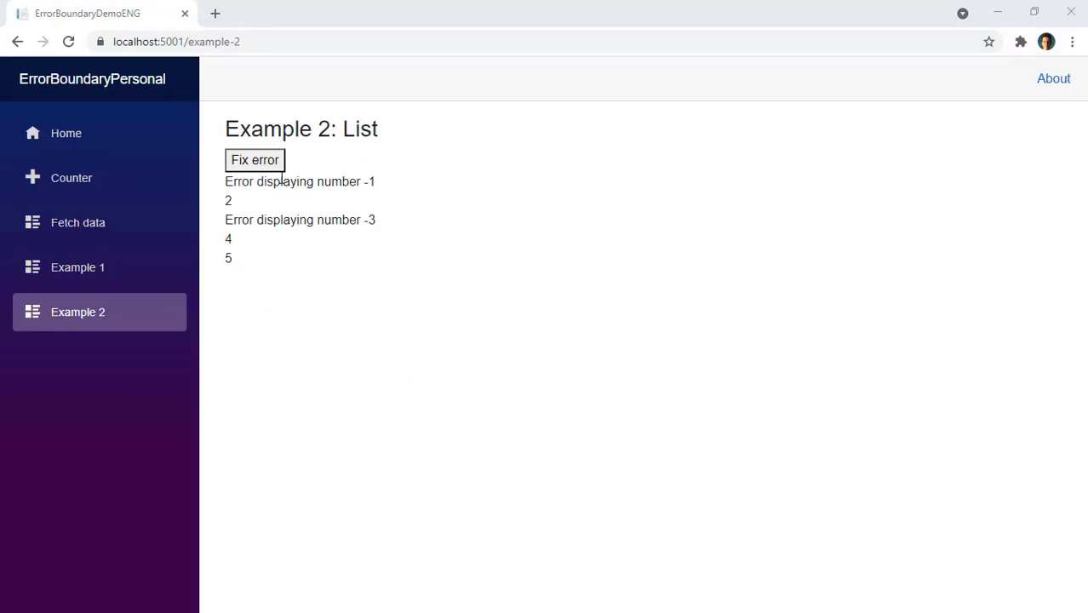
# Step: Run Fix error on Example 2, giving 'Error displaying number 1' and 'Error displaying number 3'
pyautogui.click(255, 160)
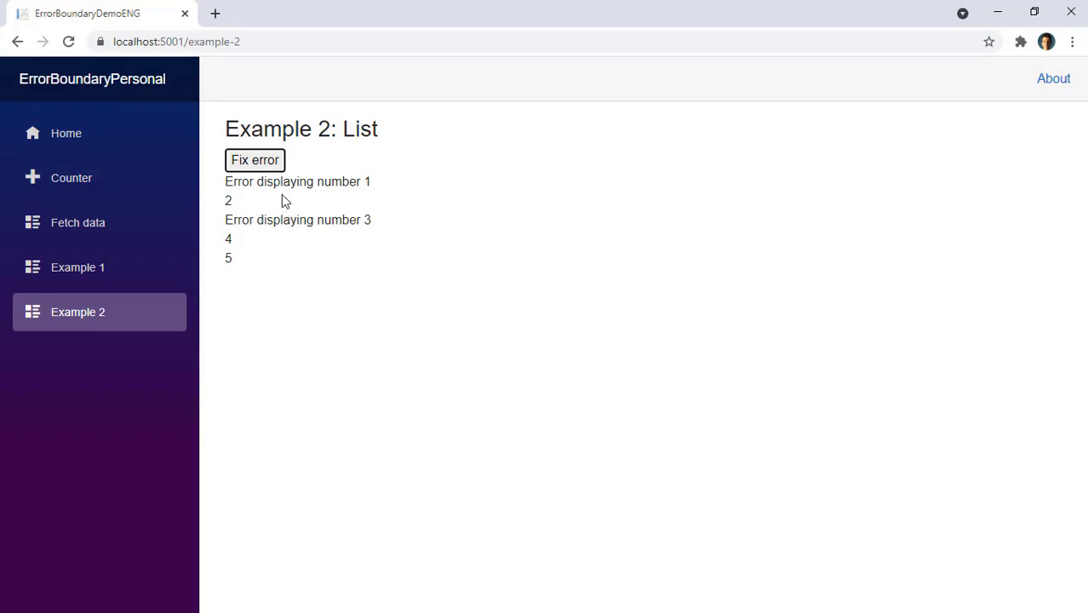
pyautogui.doubleClick(367, 181)
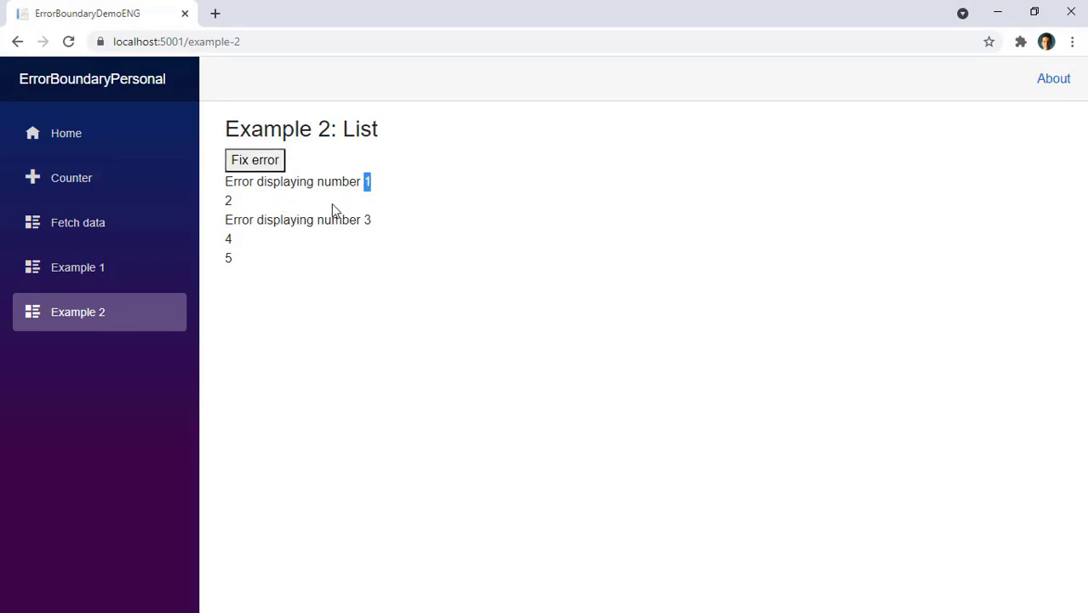
pyautogui.moveTo(251, 204)
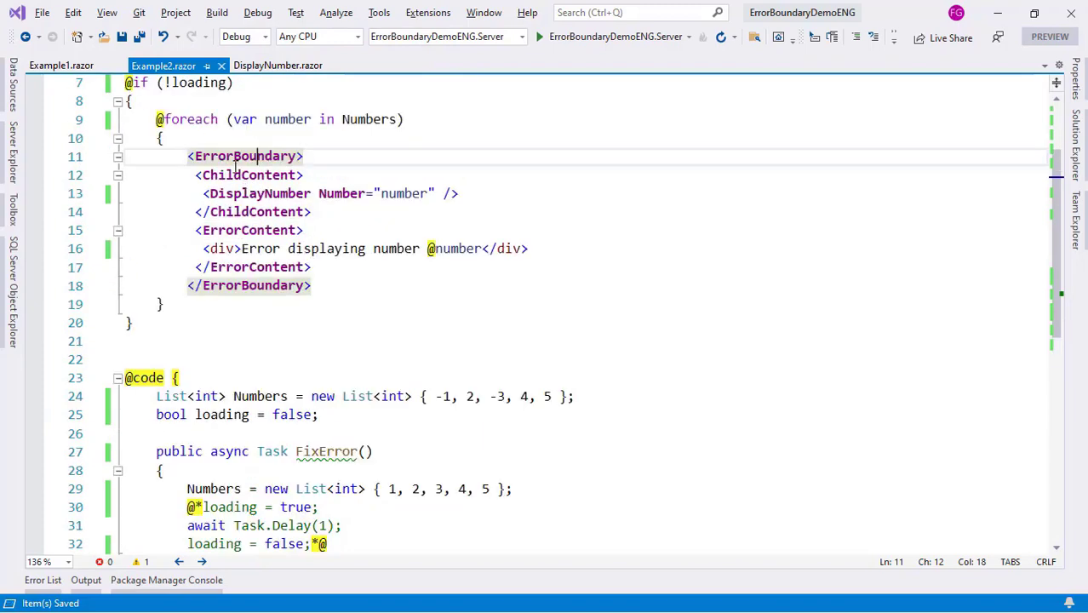
pyautogui.moveTo(243, 156)
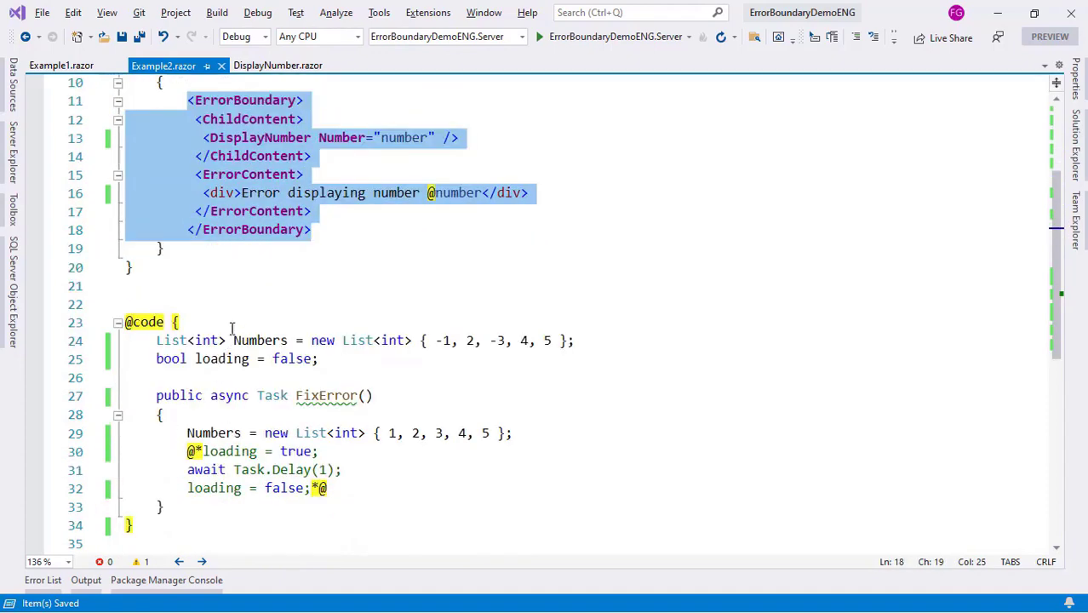
# Step: Uncomment FixError's loading and delay lines and review the ErrorBoundary block
pyautogui.click(377, 470)
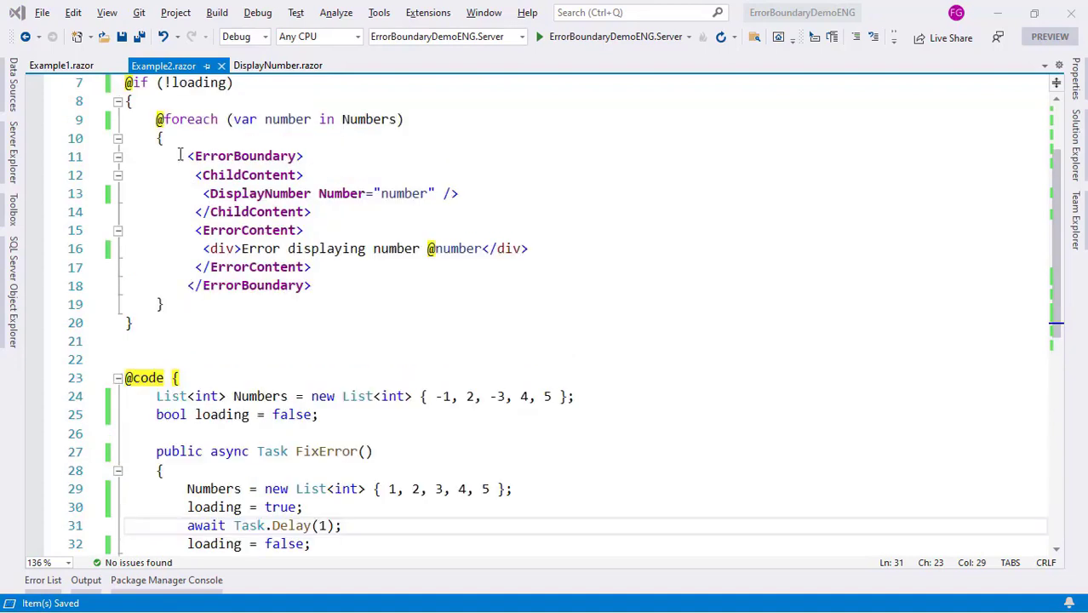
pyautogui.moveTo(188, 156); pyautogui.dragTo(312, 285)
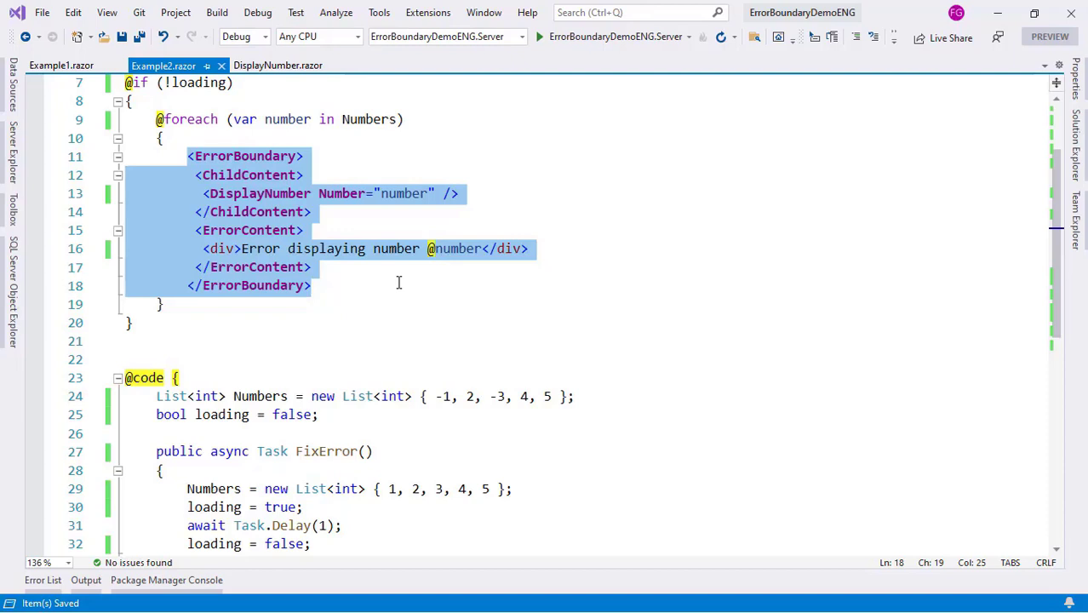
pyautogui.click(398, 285)
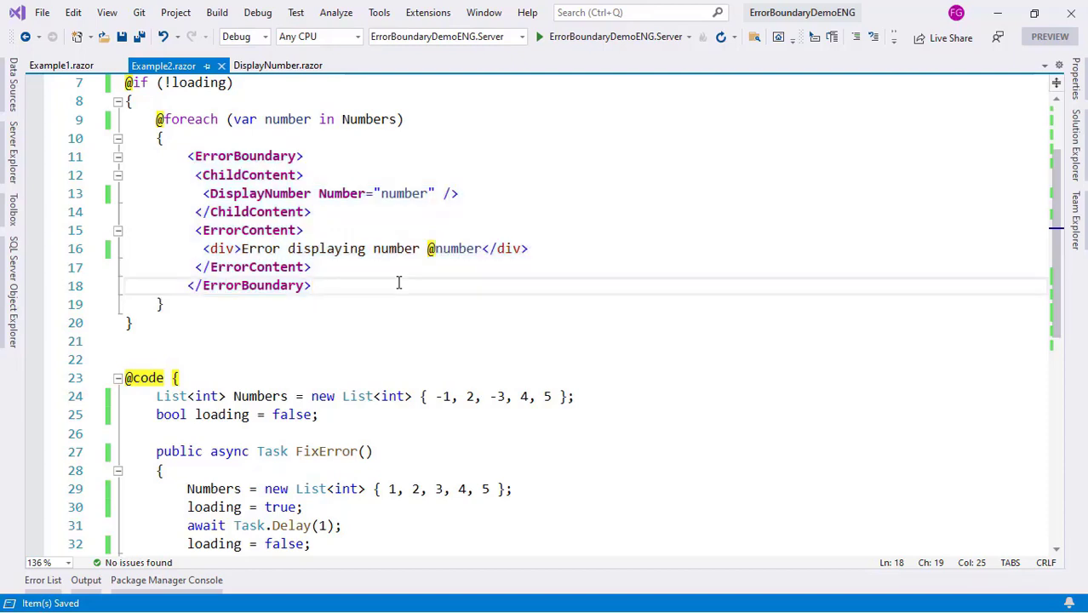